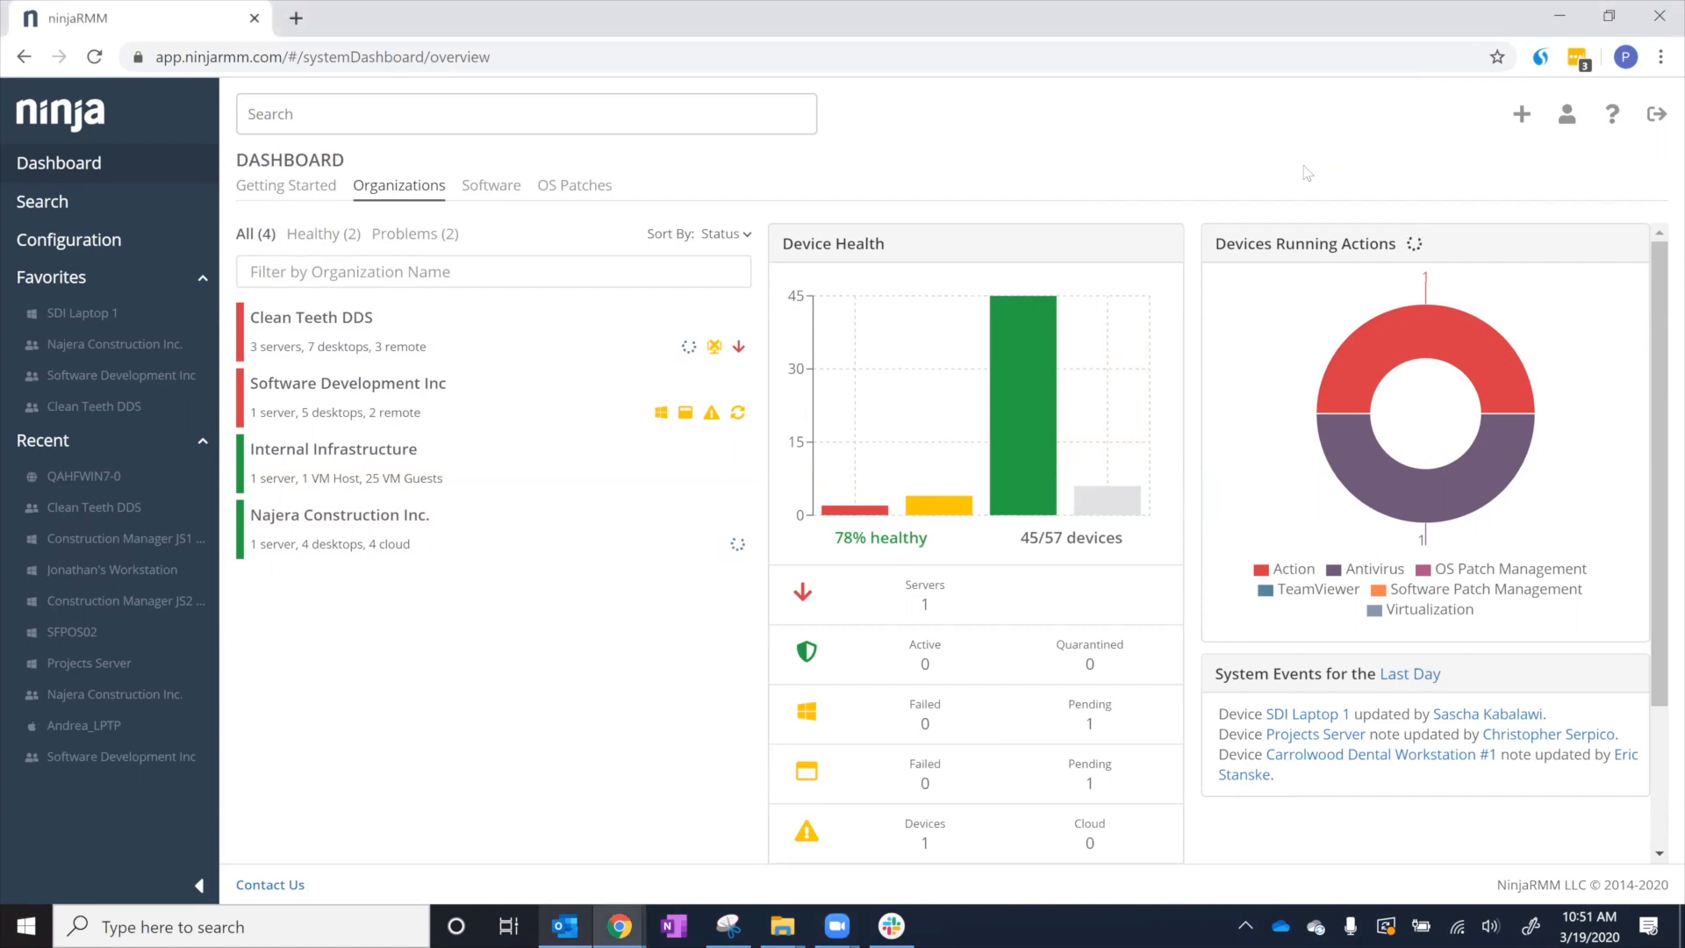
- Navigate Configuration > Organizations > Clean Teeth DDS and show its End Users list
left_click(69, 240)
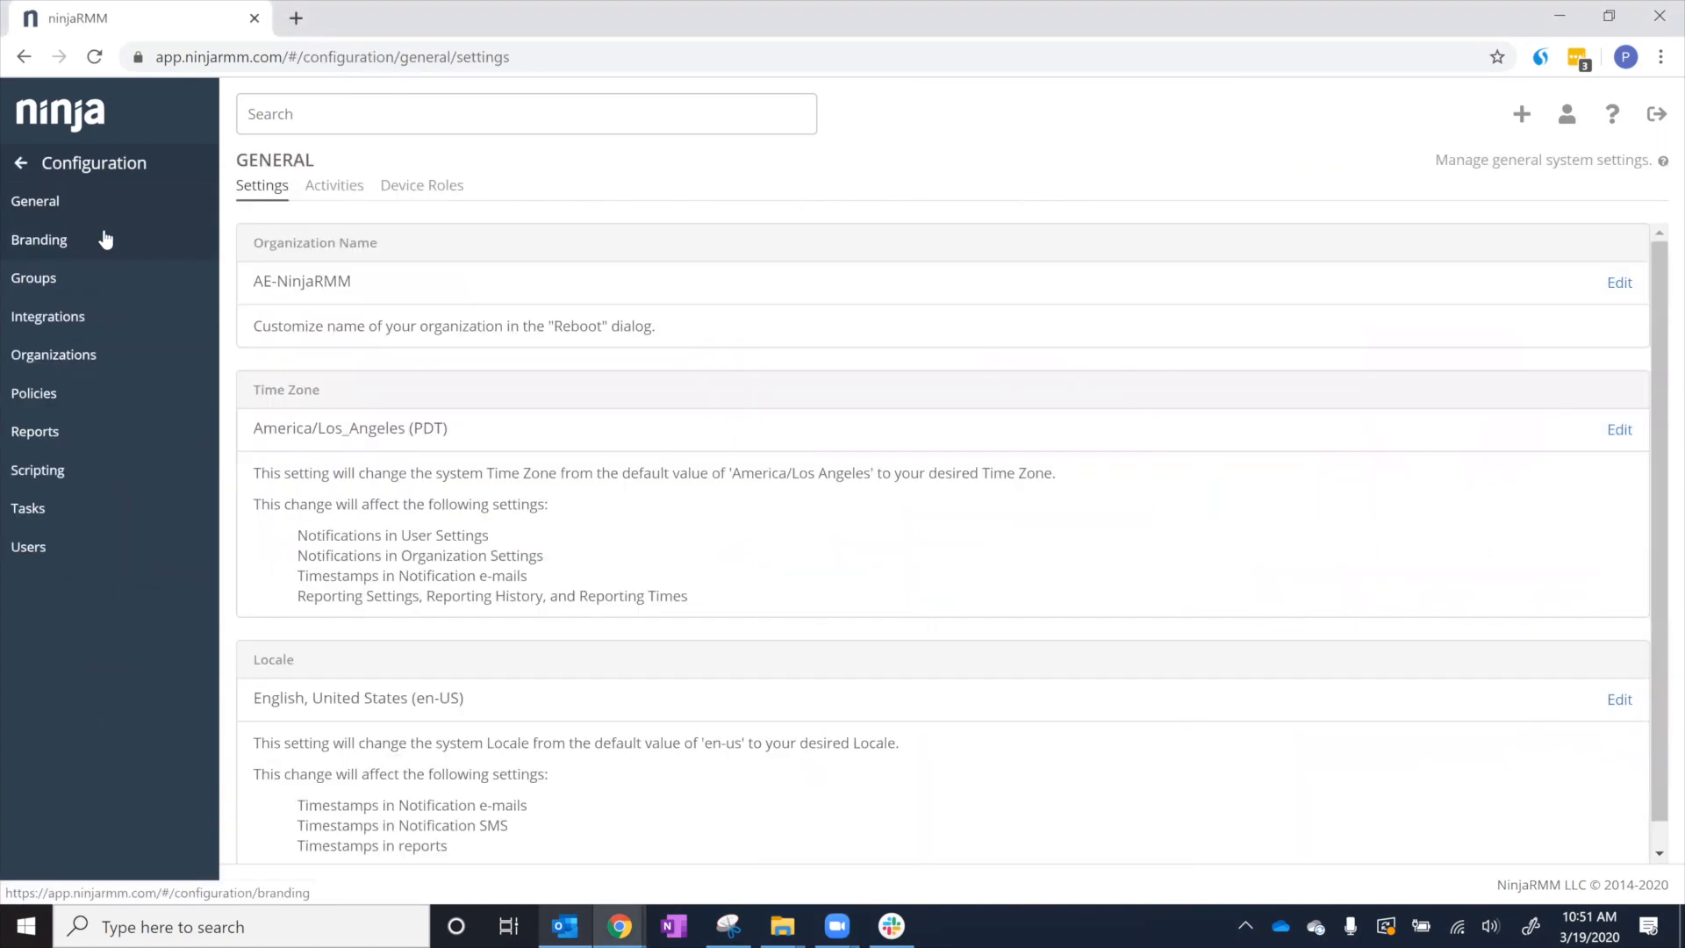
left_click(52, 355)
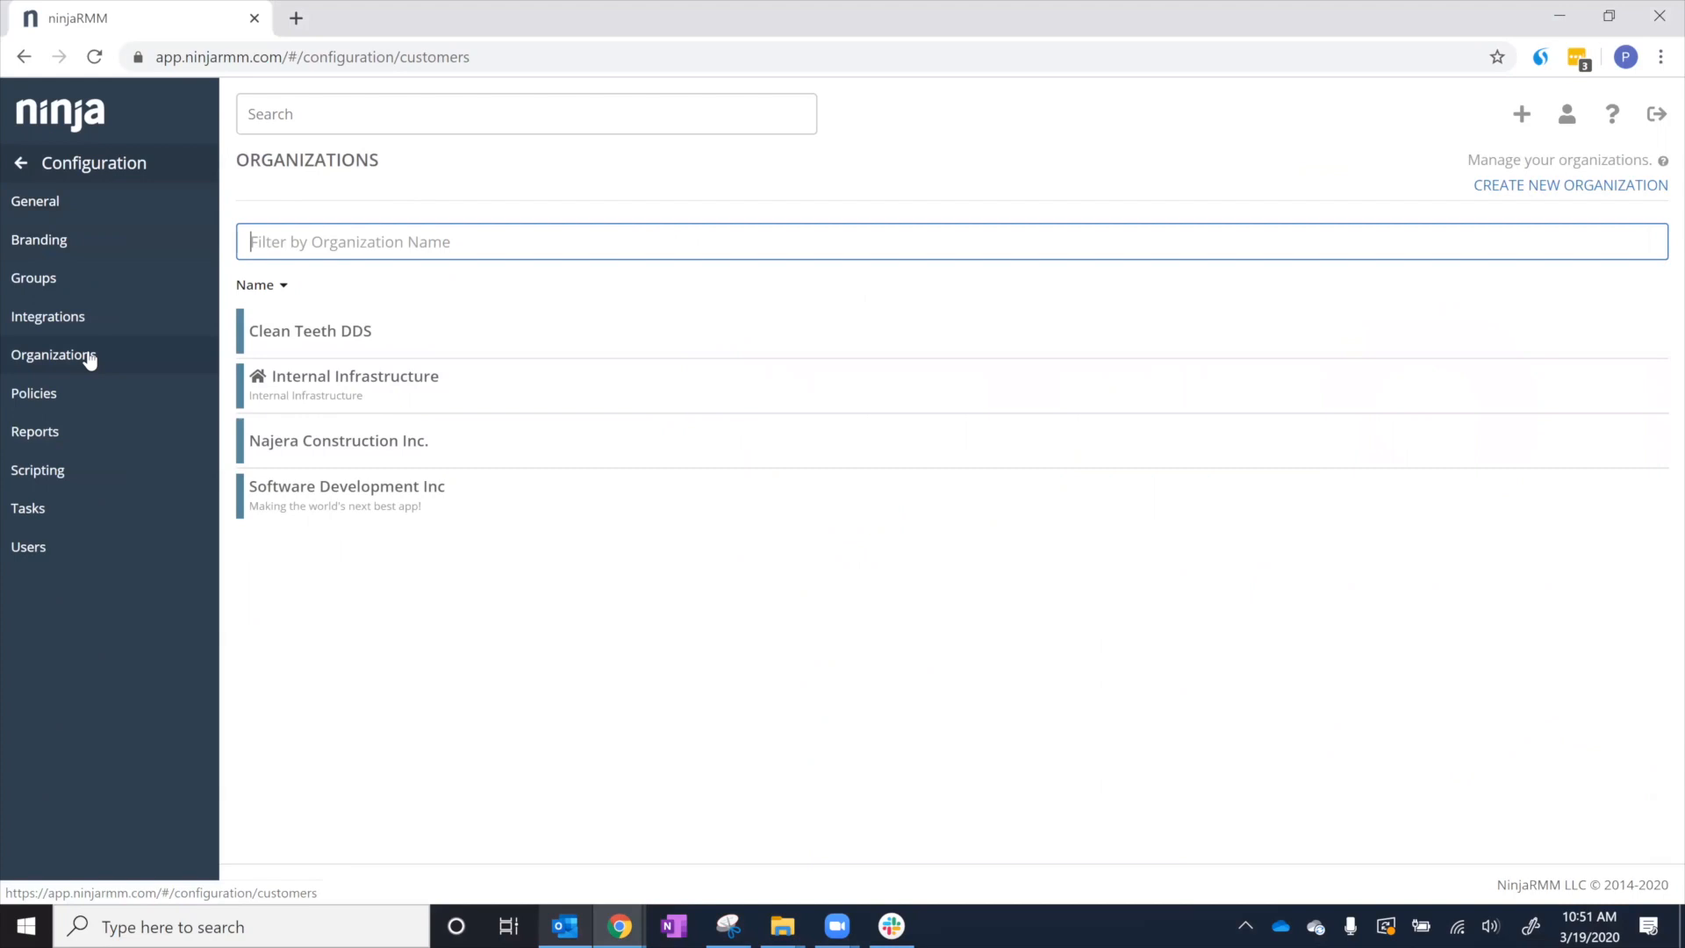
left_click(309, 332)
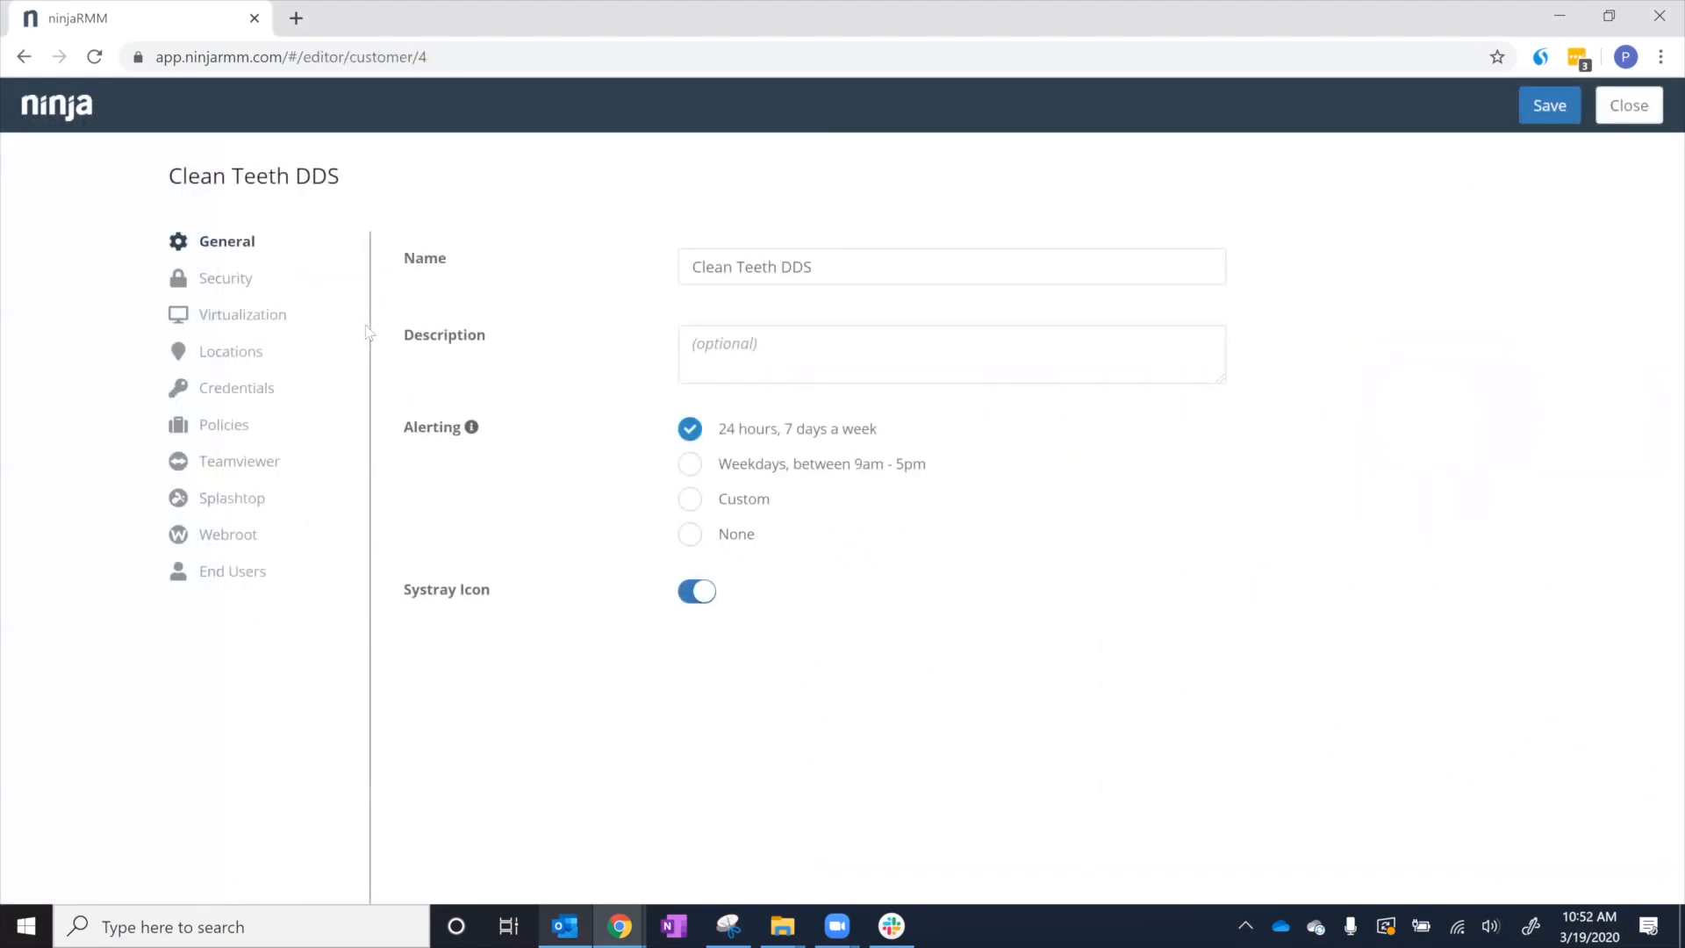
left_click(233, 570)
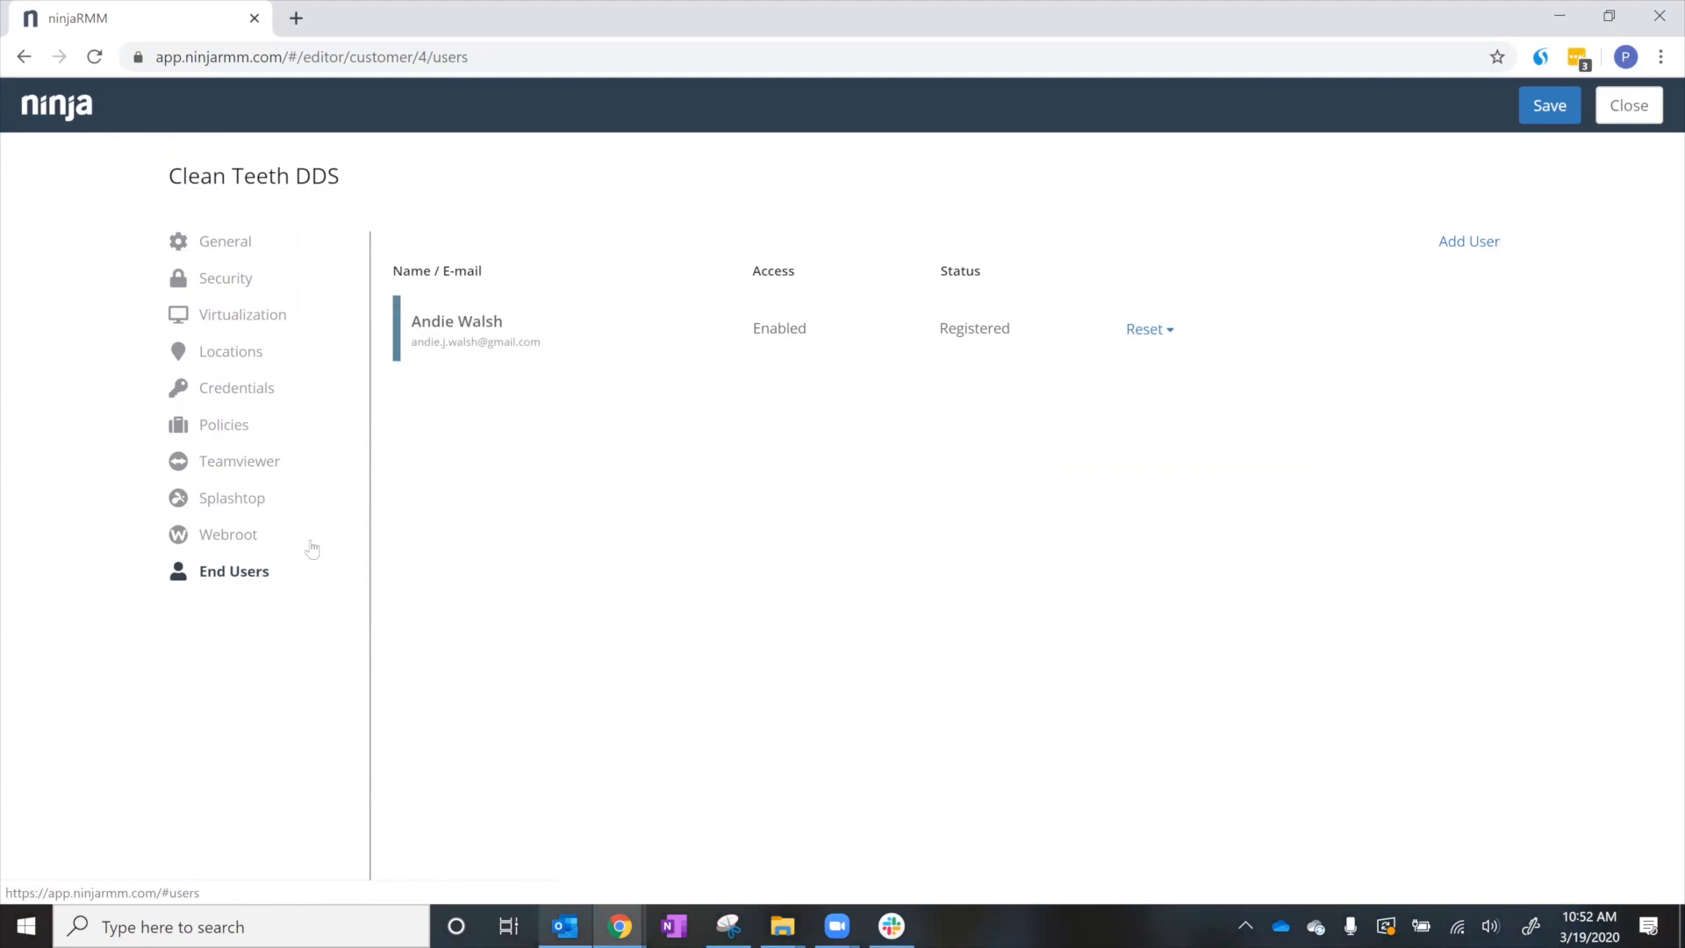
mouse_move(423, 391)
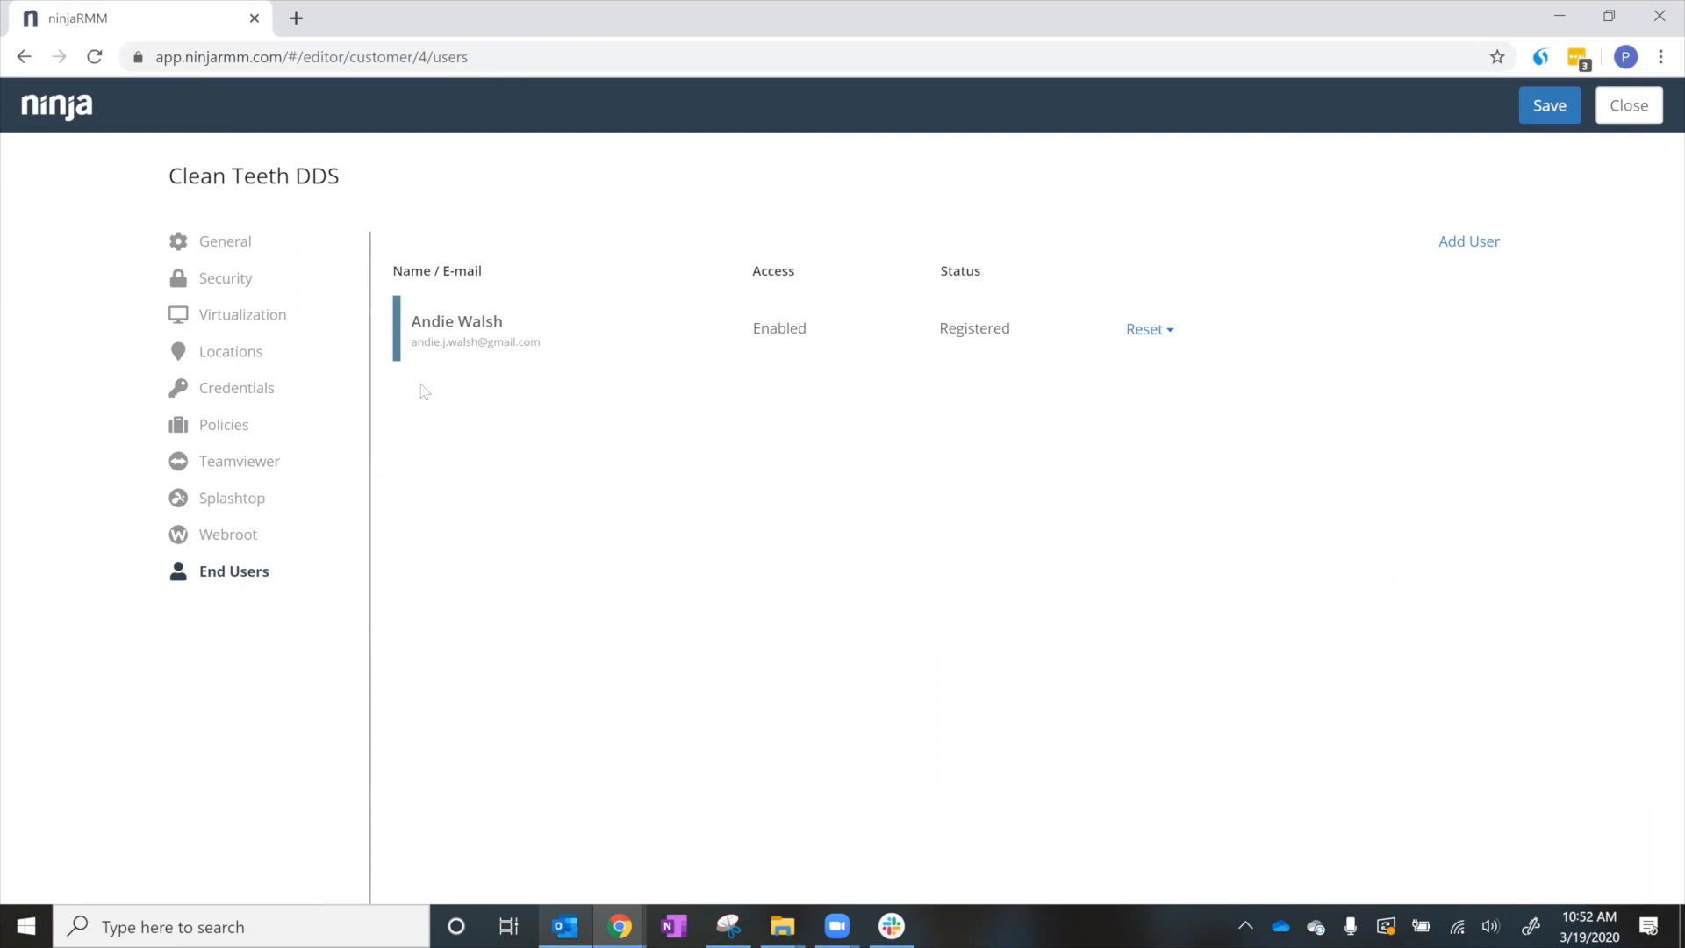
mouse_move(1103, 304)
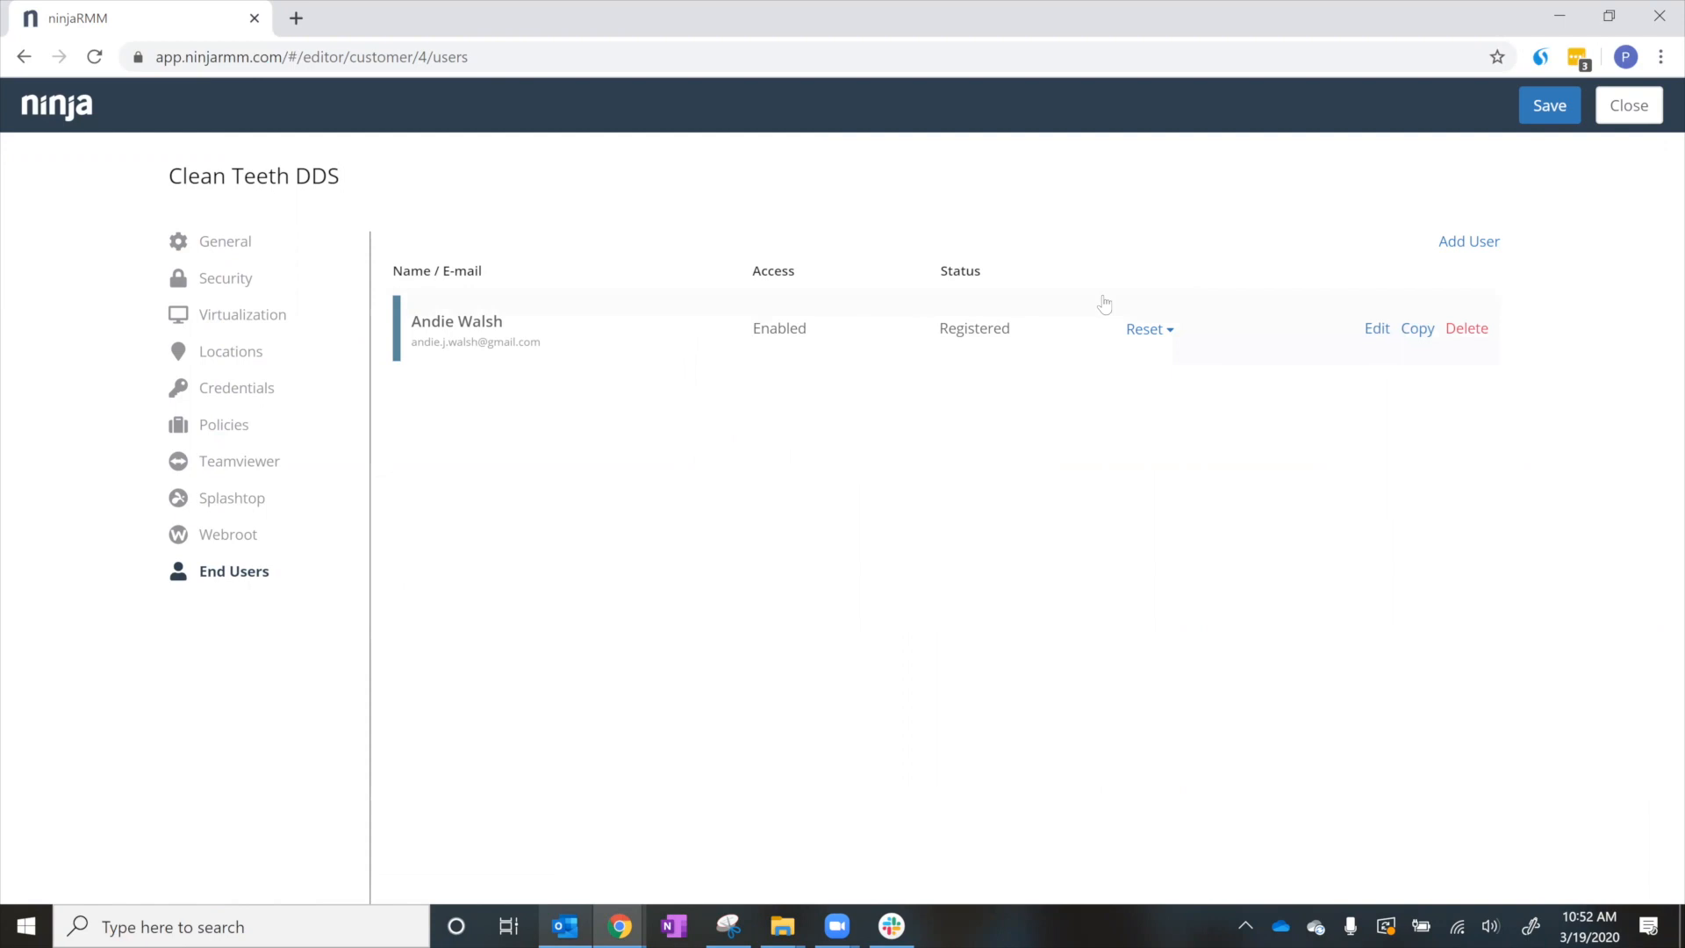
left_click(1467, 240)
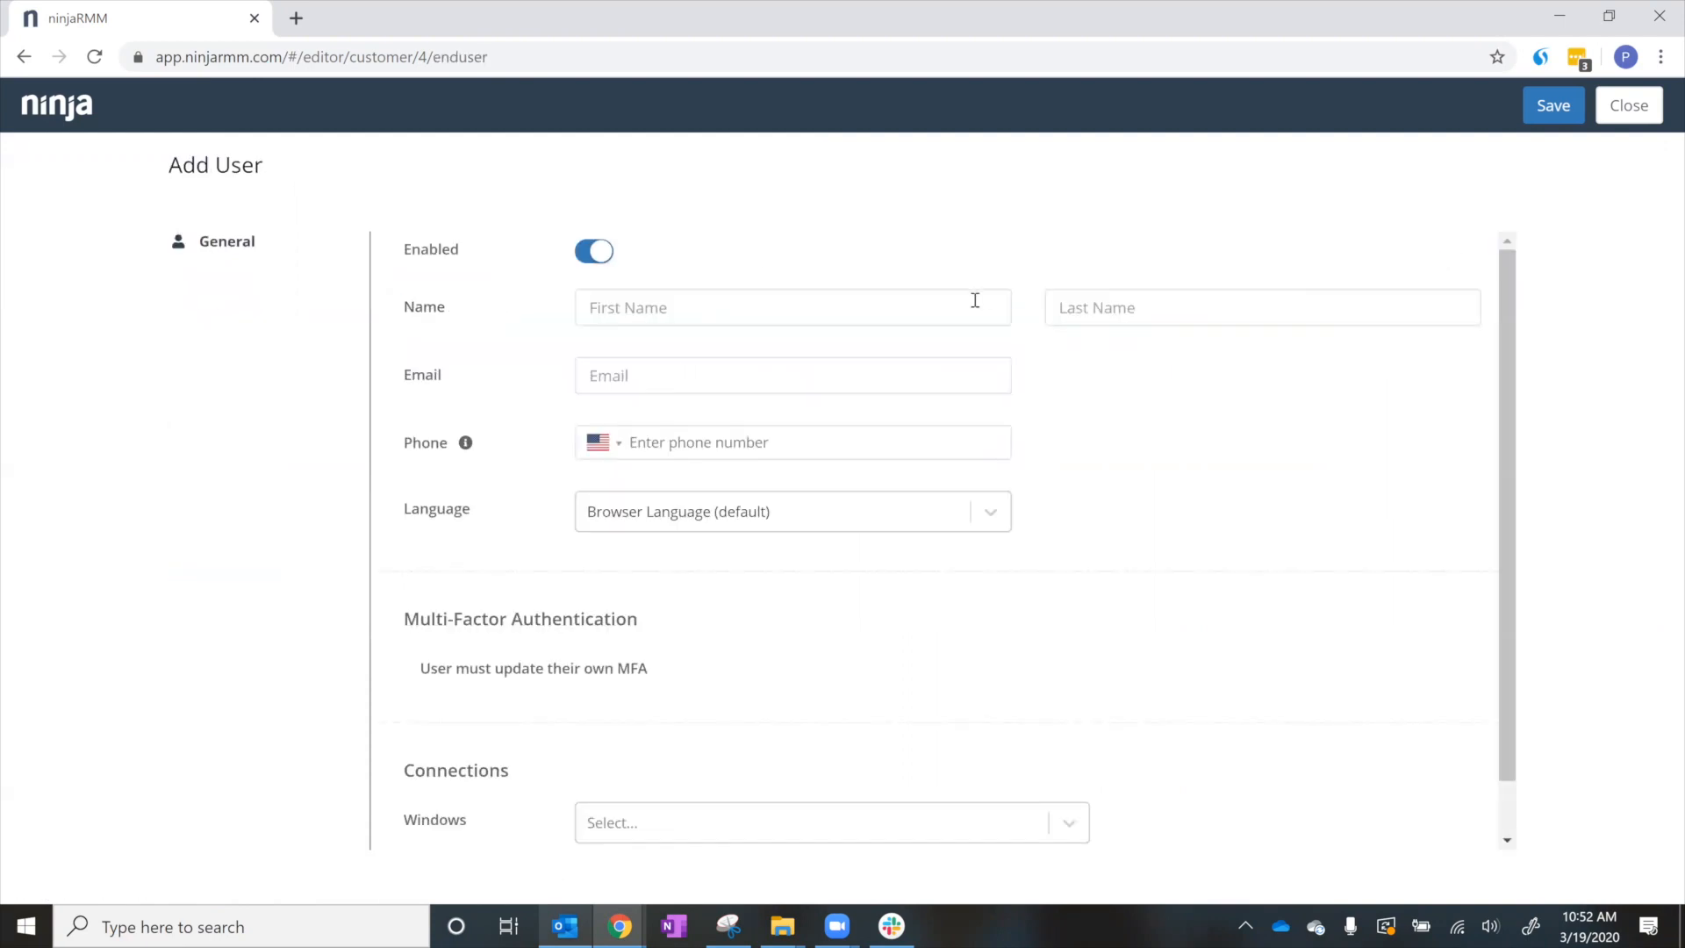
type("Hornsby")
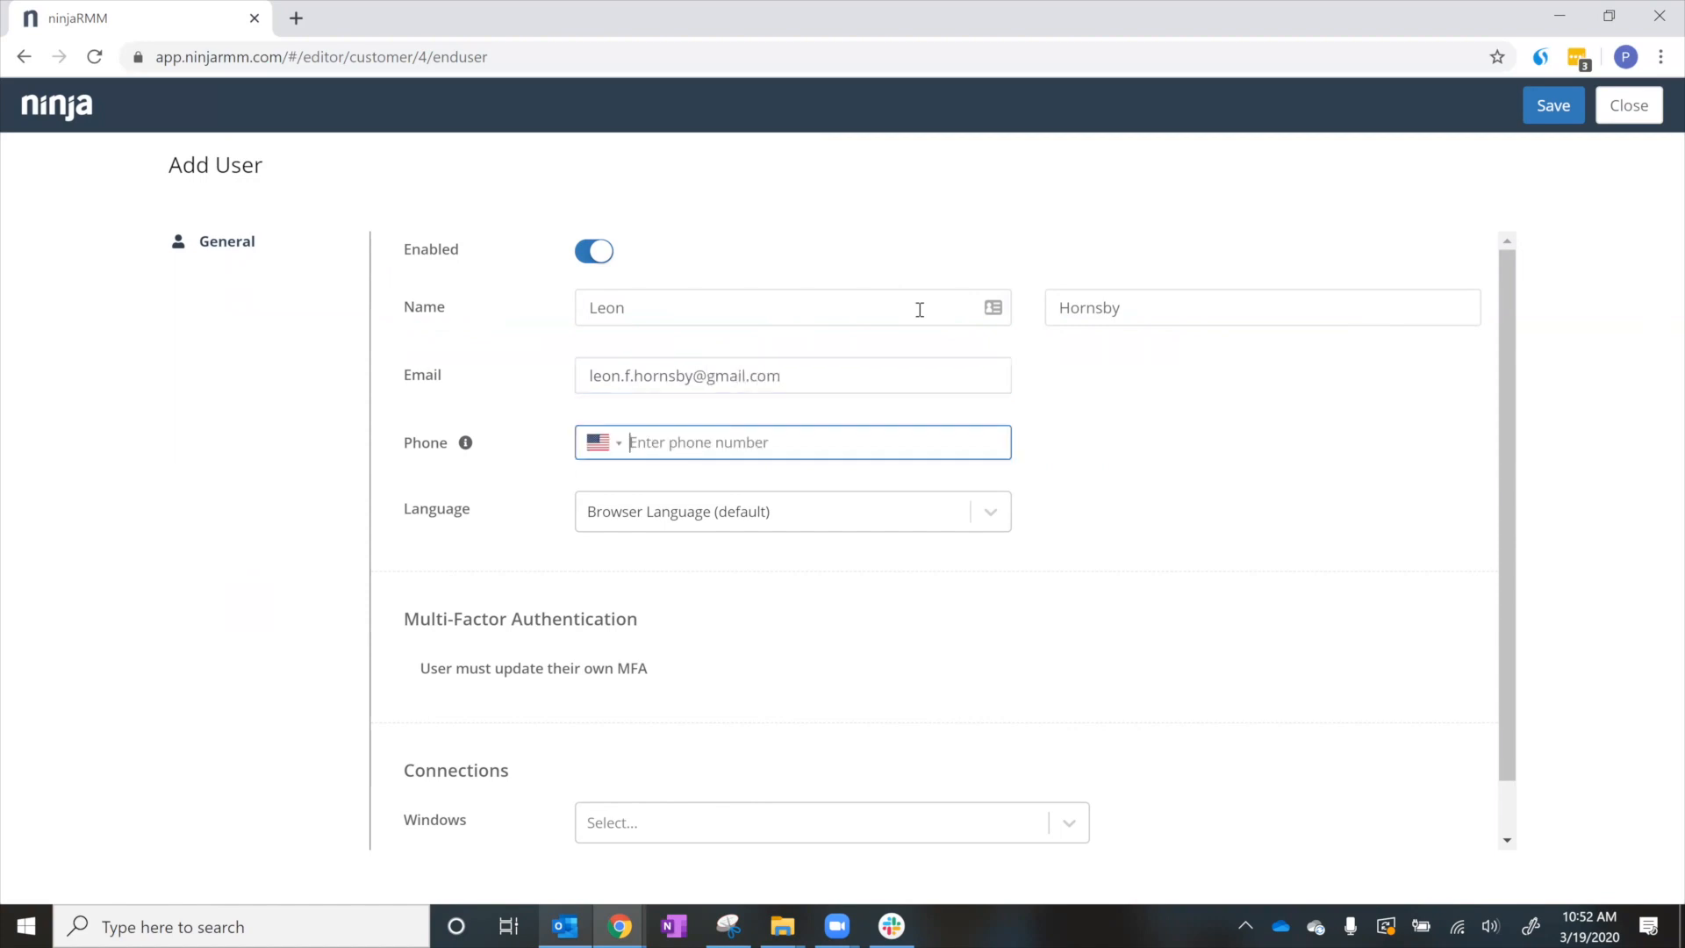
type("(207) 632-5278")
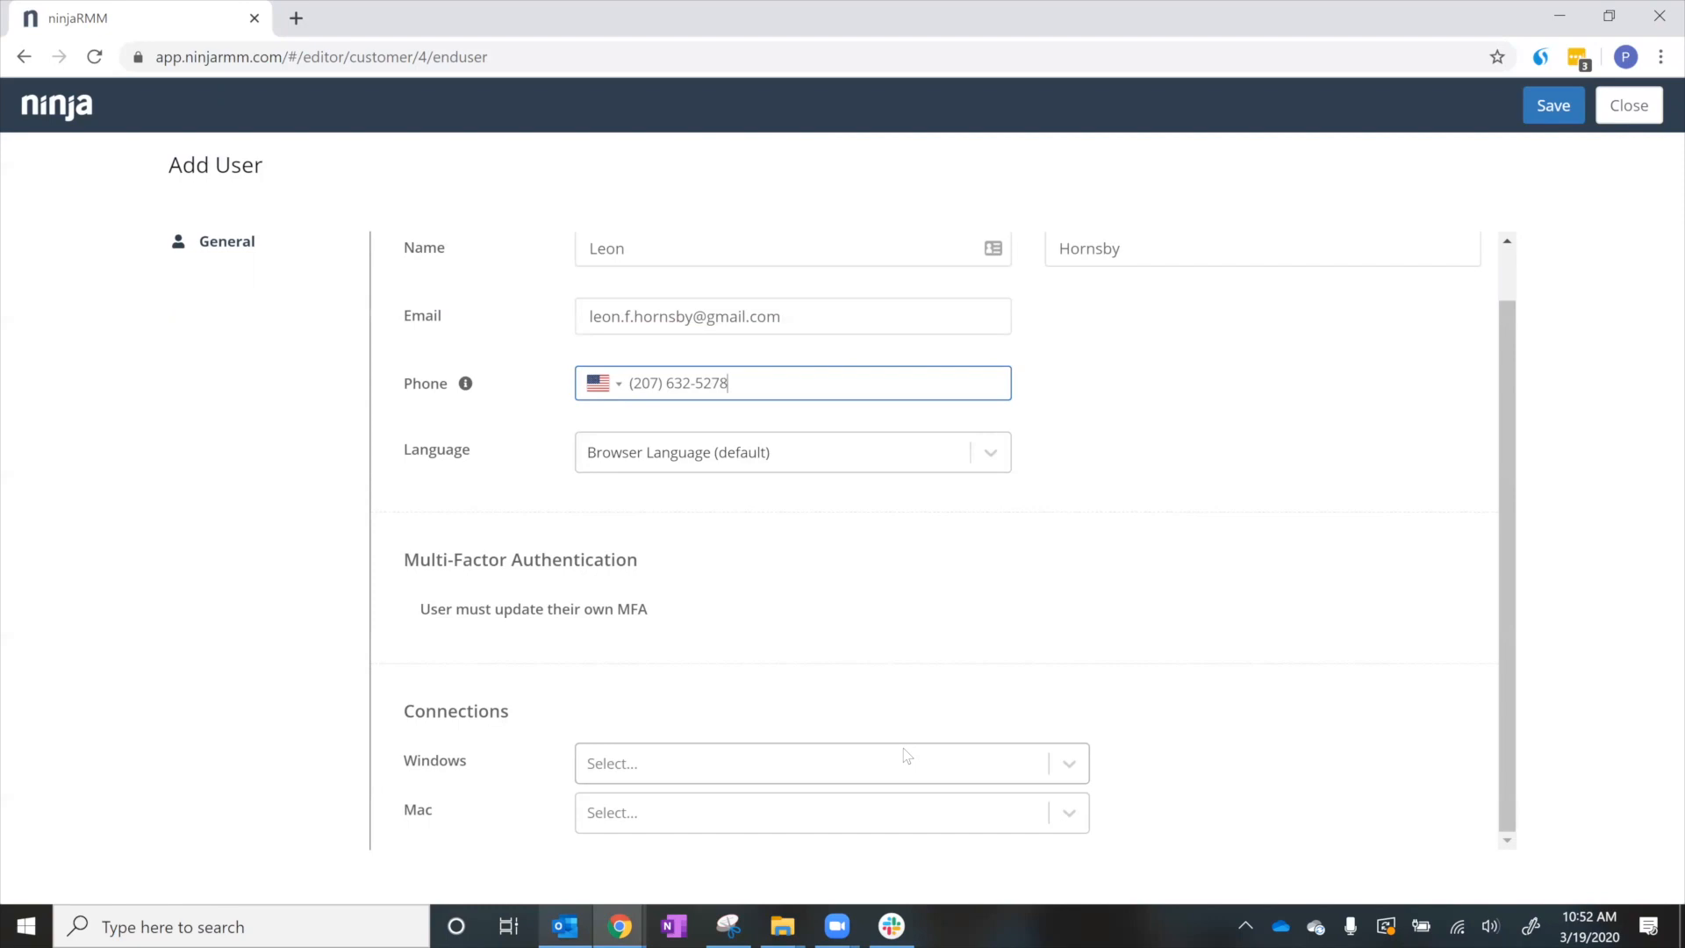
- Allow Remote Desktop and Teamviewer on Windows and Splashtop on Mac, then save the user
left_click(827, 763)
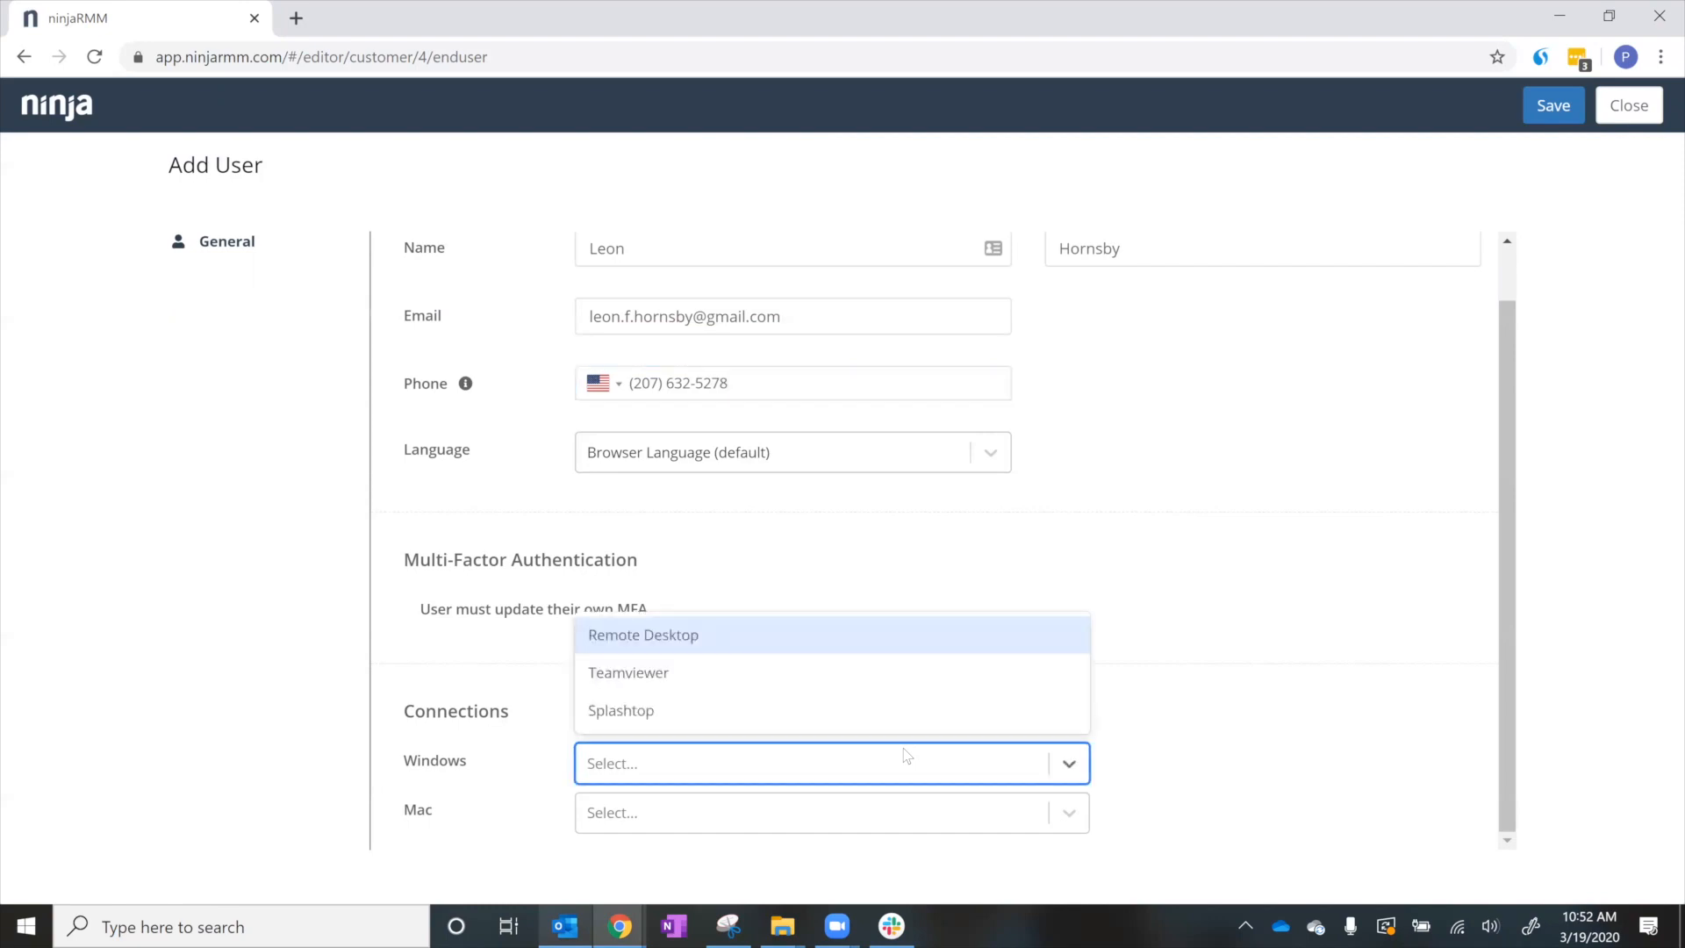
left_click(643, 634)
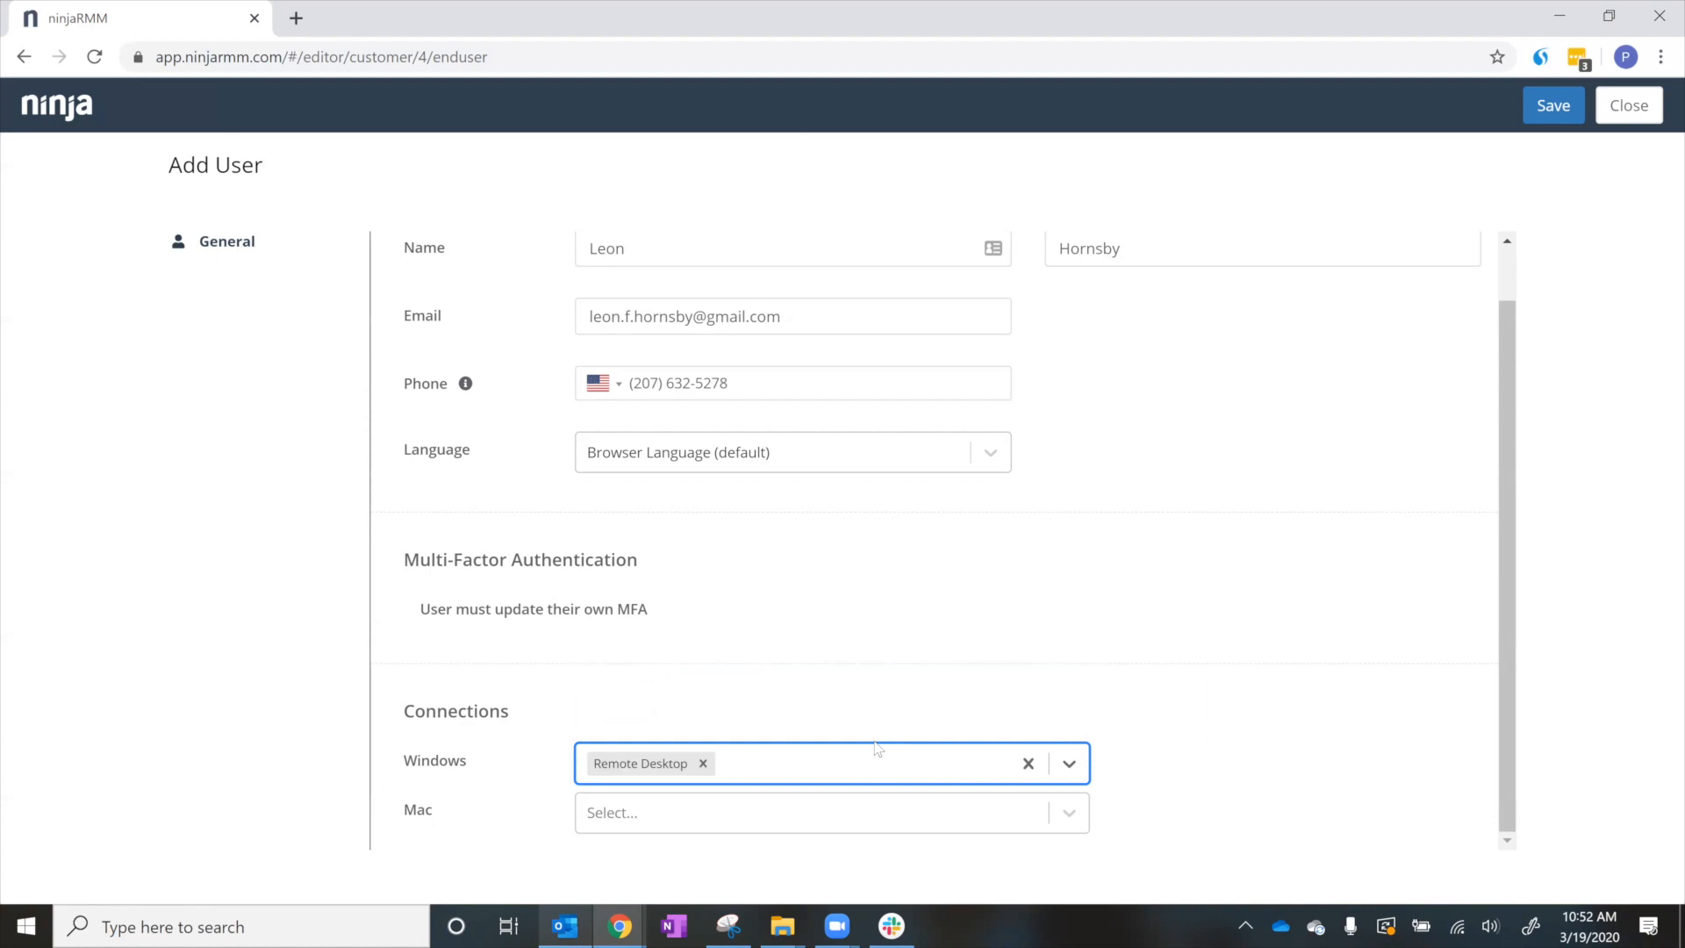
left_click(1069, 763)
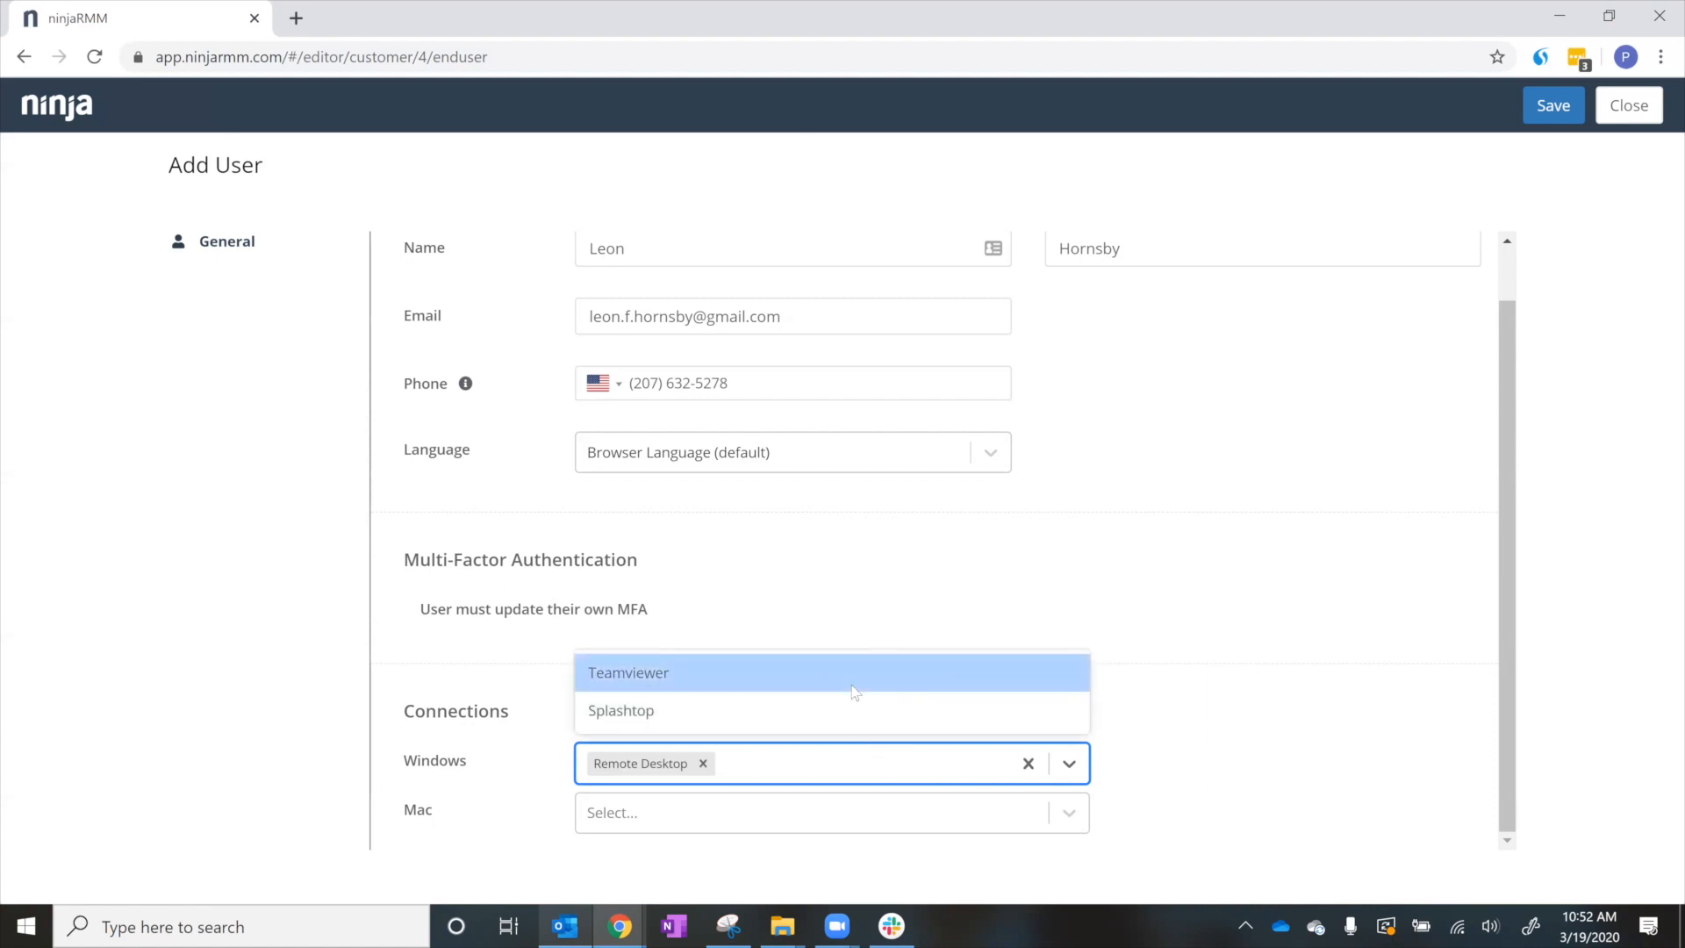
left_click(619, 711)
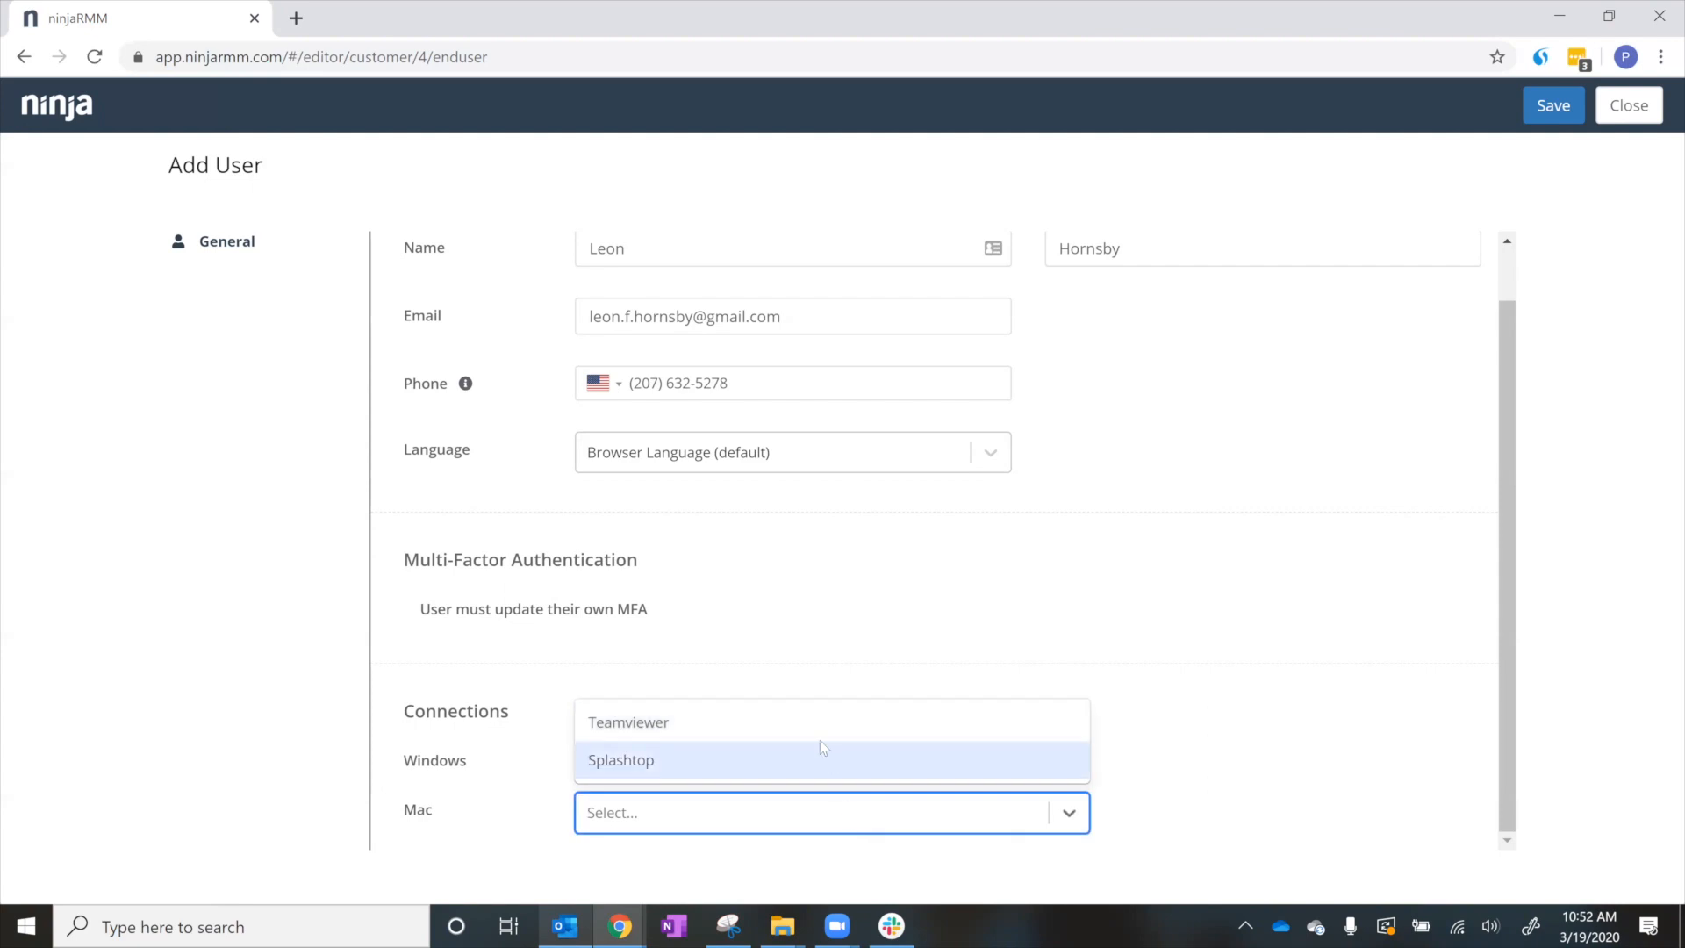
left_click(628, 721)
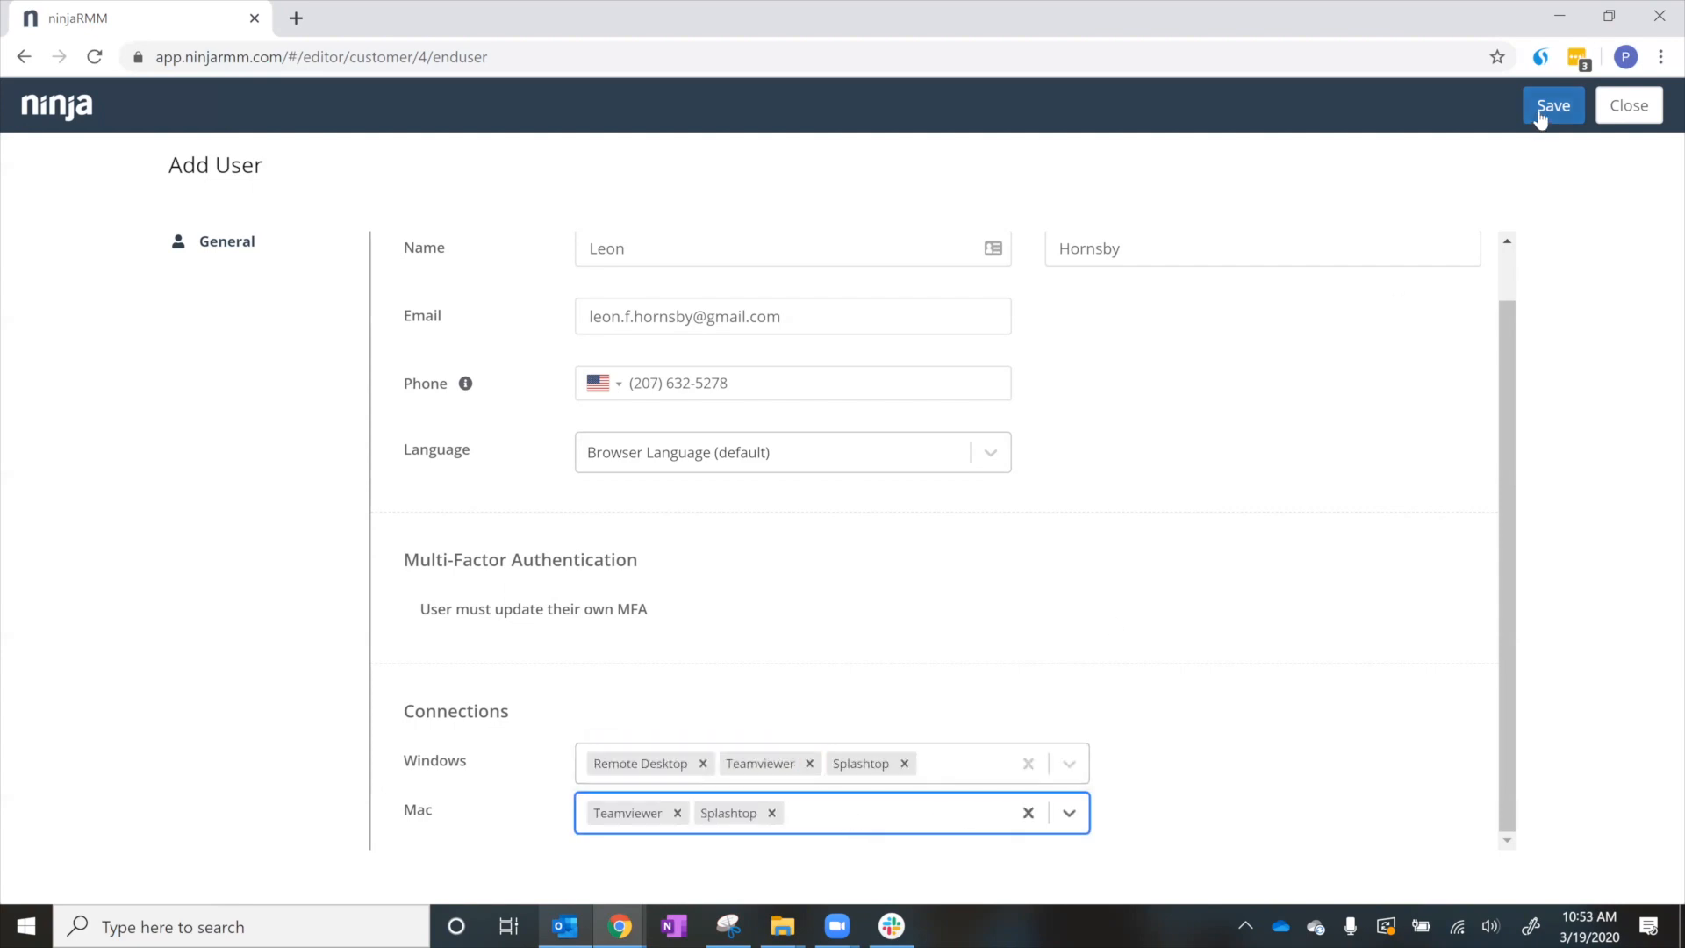
left_click(1550, 106)
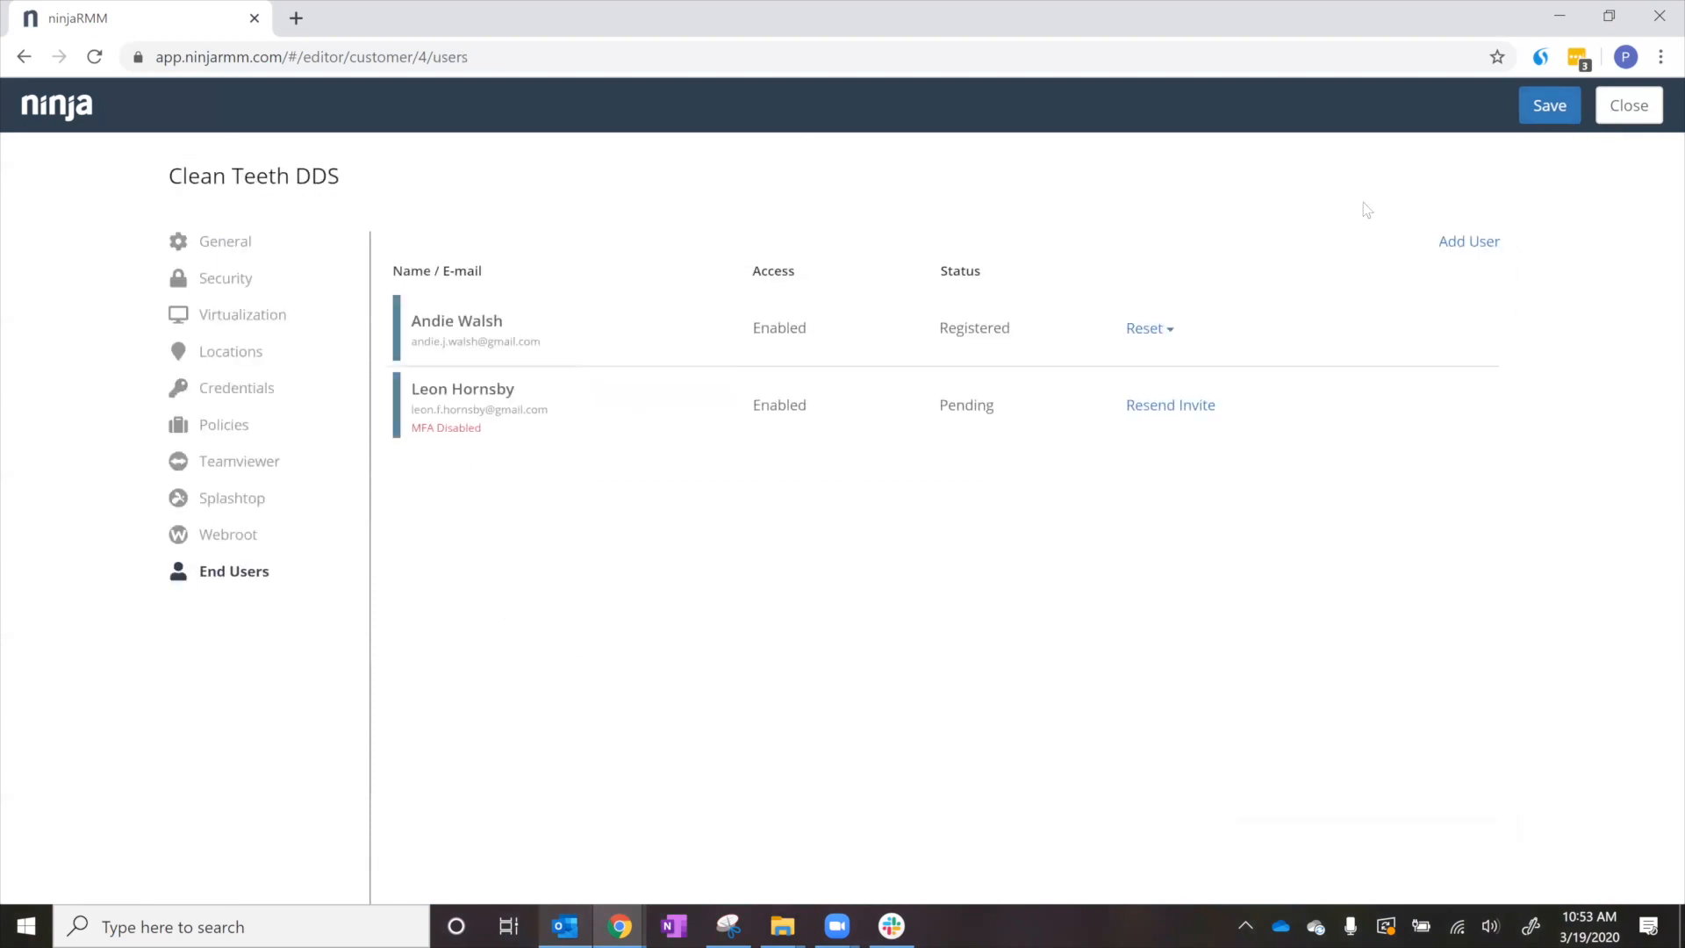
mouse_move(699, 425)
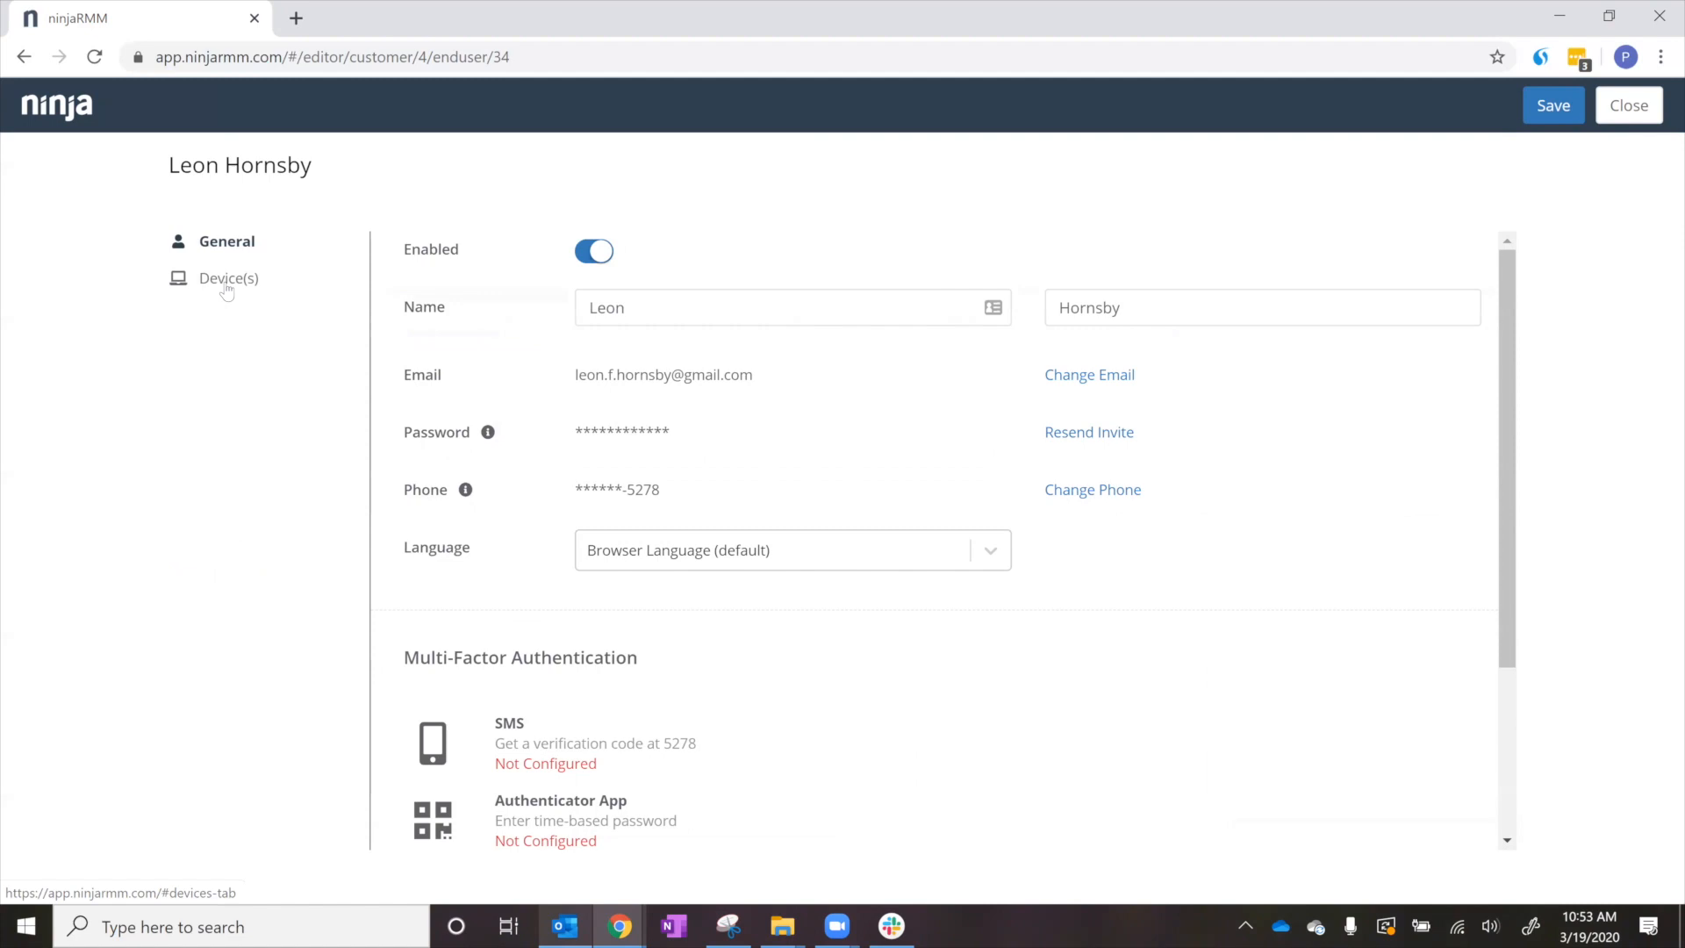
- Assign the user's own workstation and Carrolwood Dental Workstation #1 to the new user
left_click(228, 277)
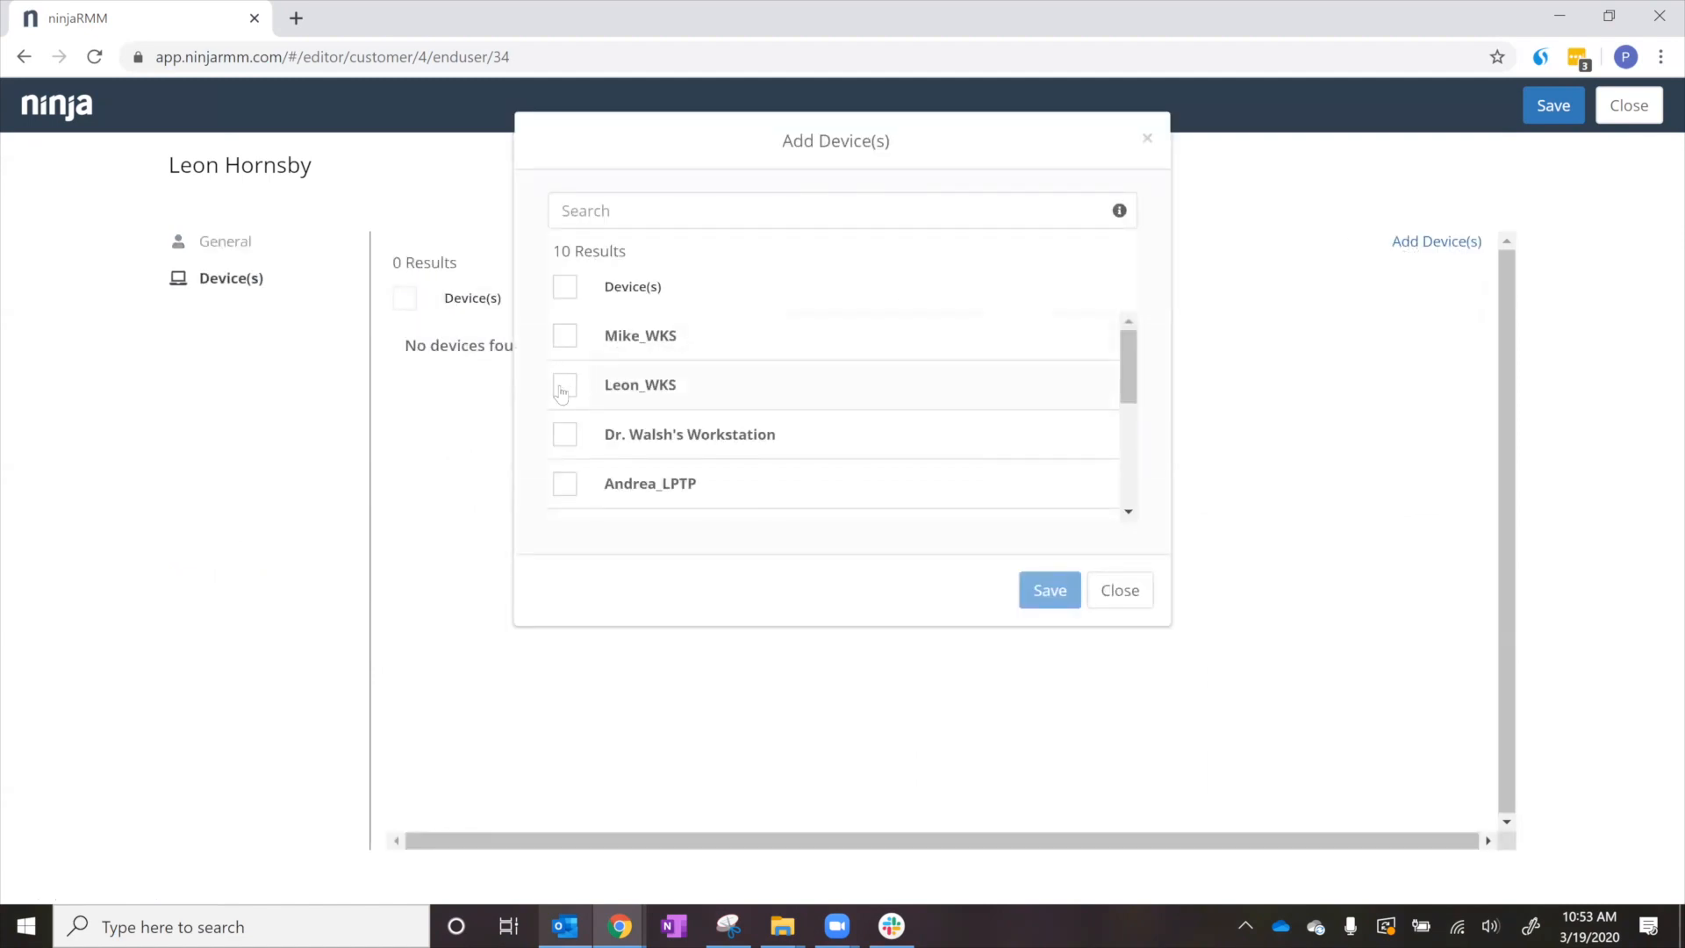
left_click(563, 385)
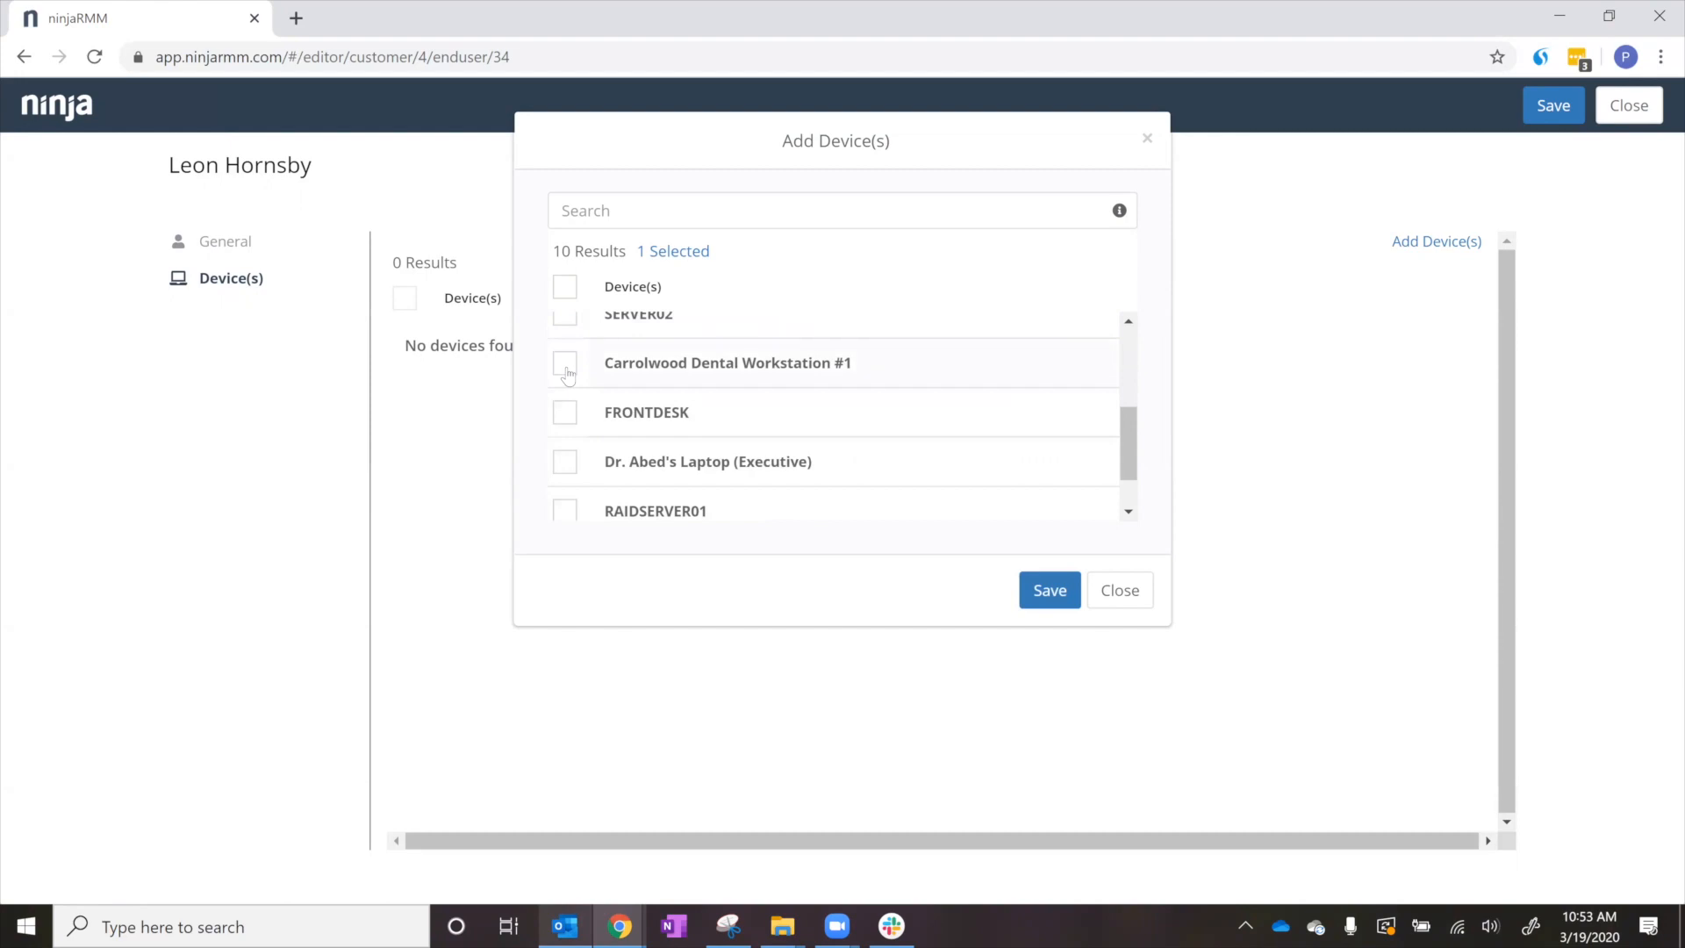
left_click(1048, 590)
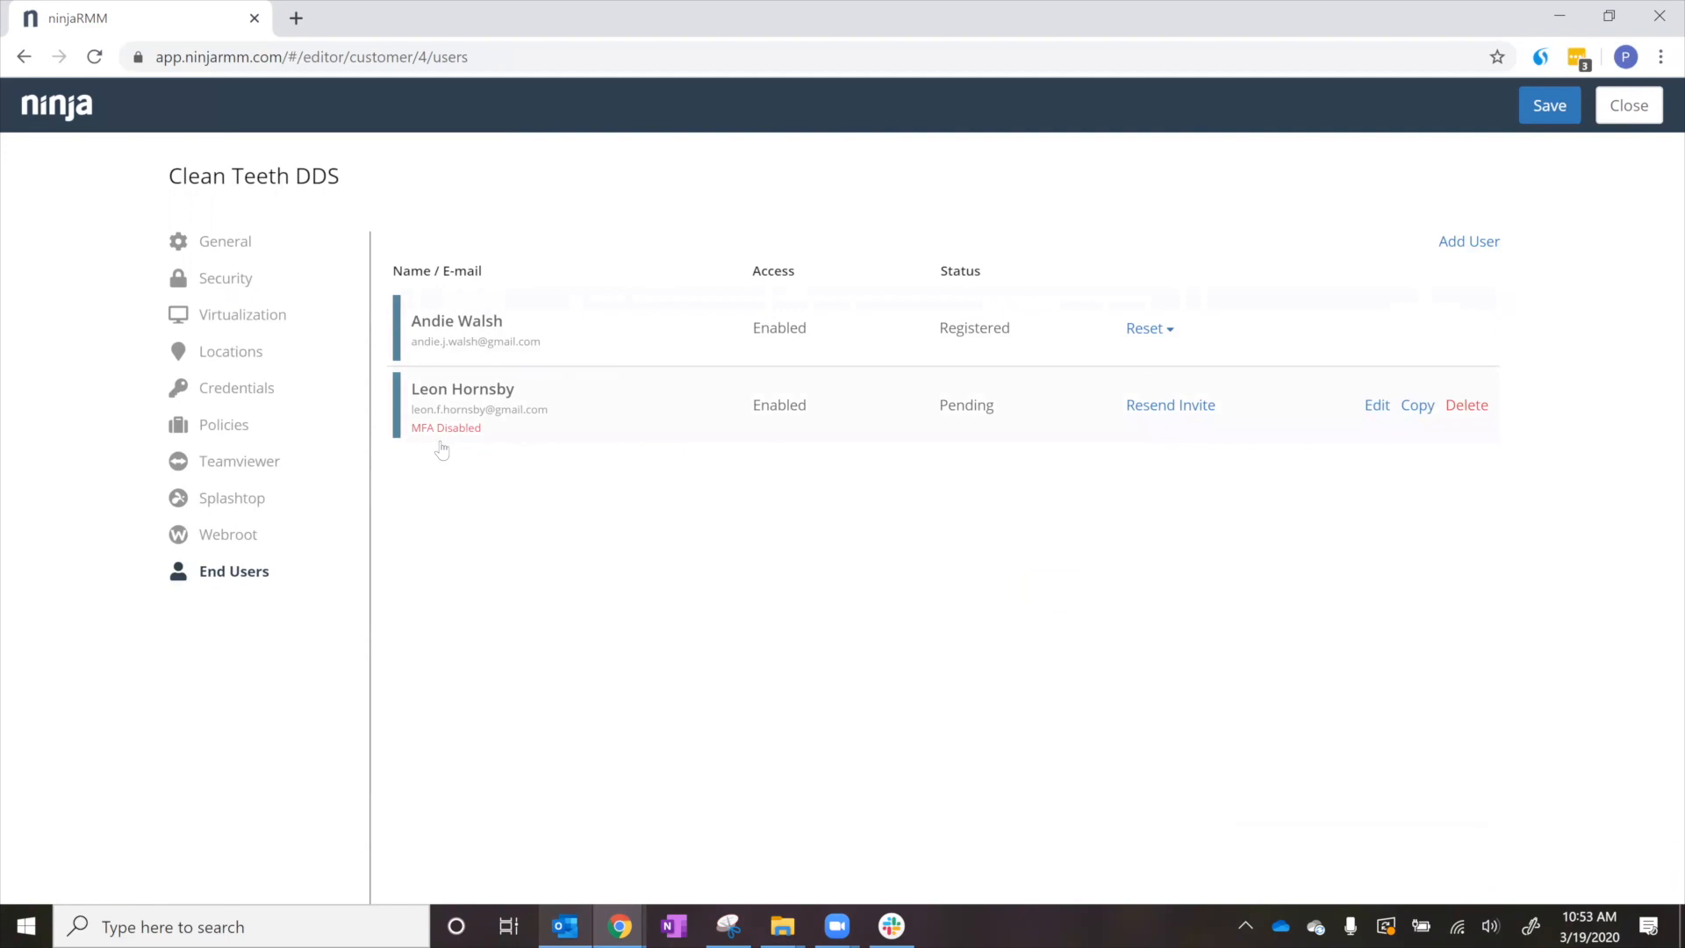
mouse_move(422, 447)
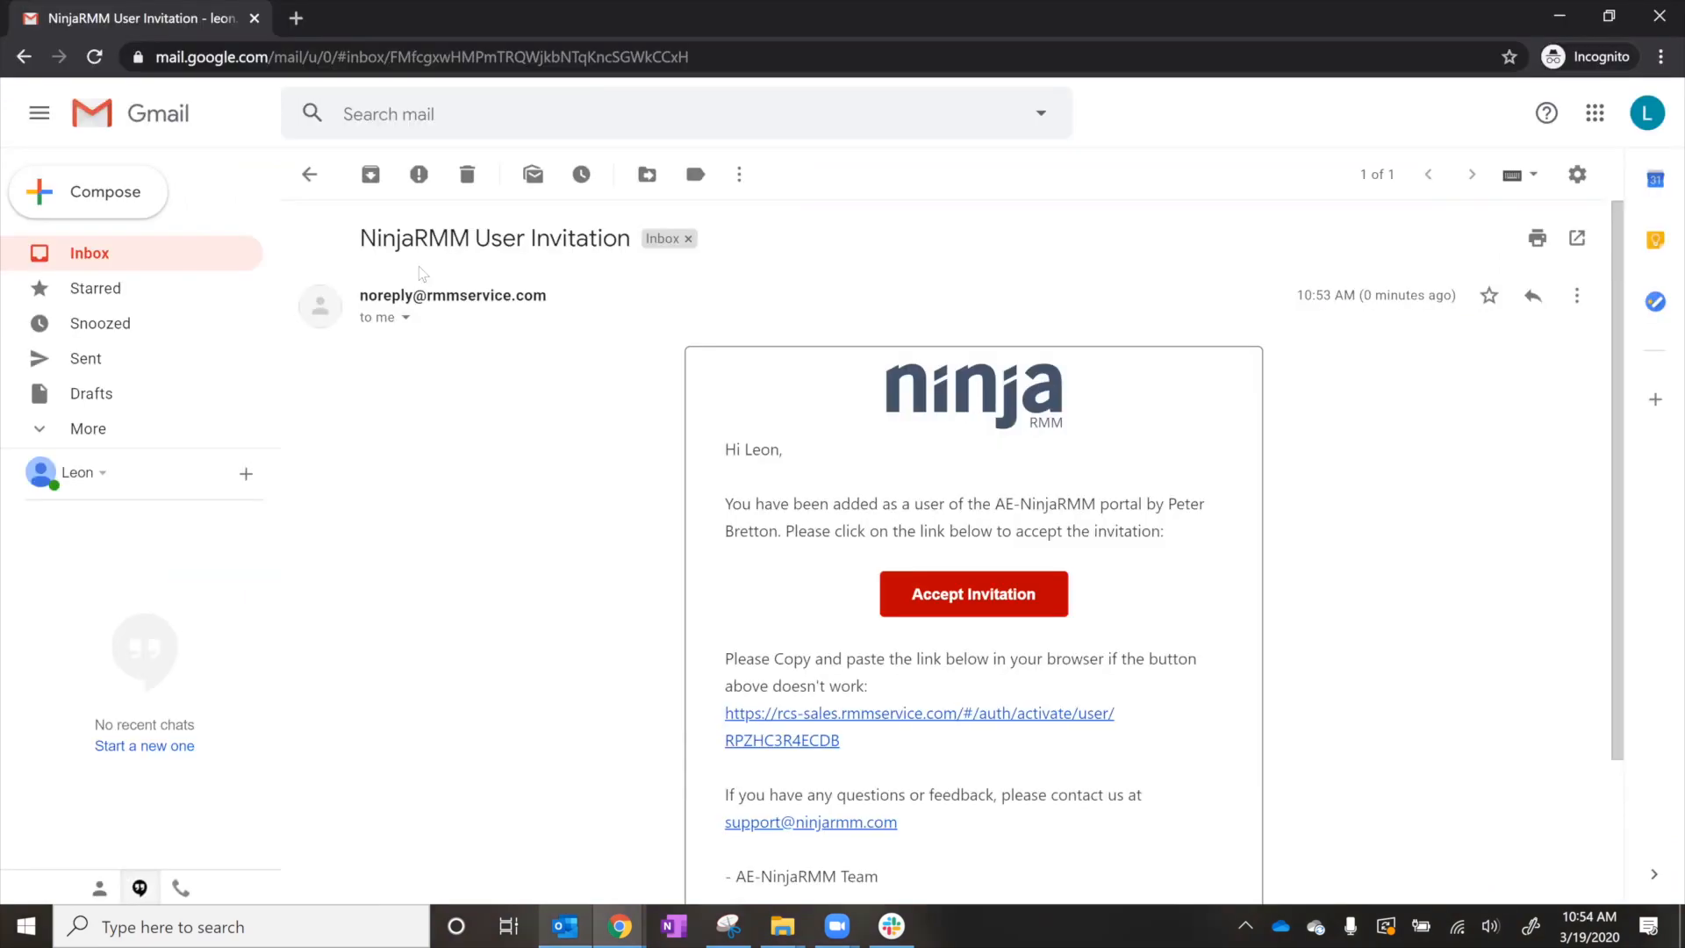
mouse_move(774, 481)
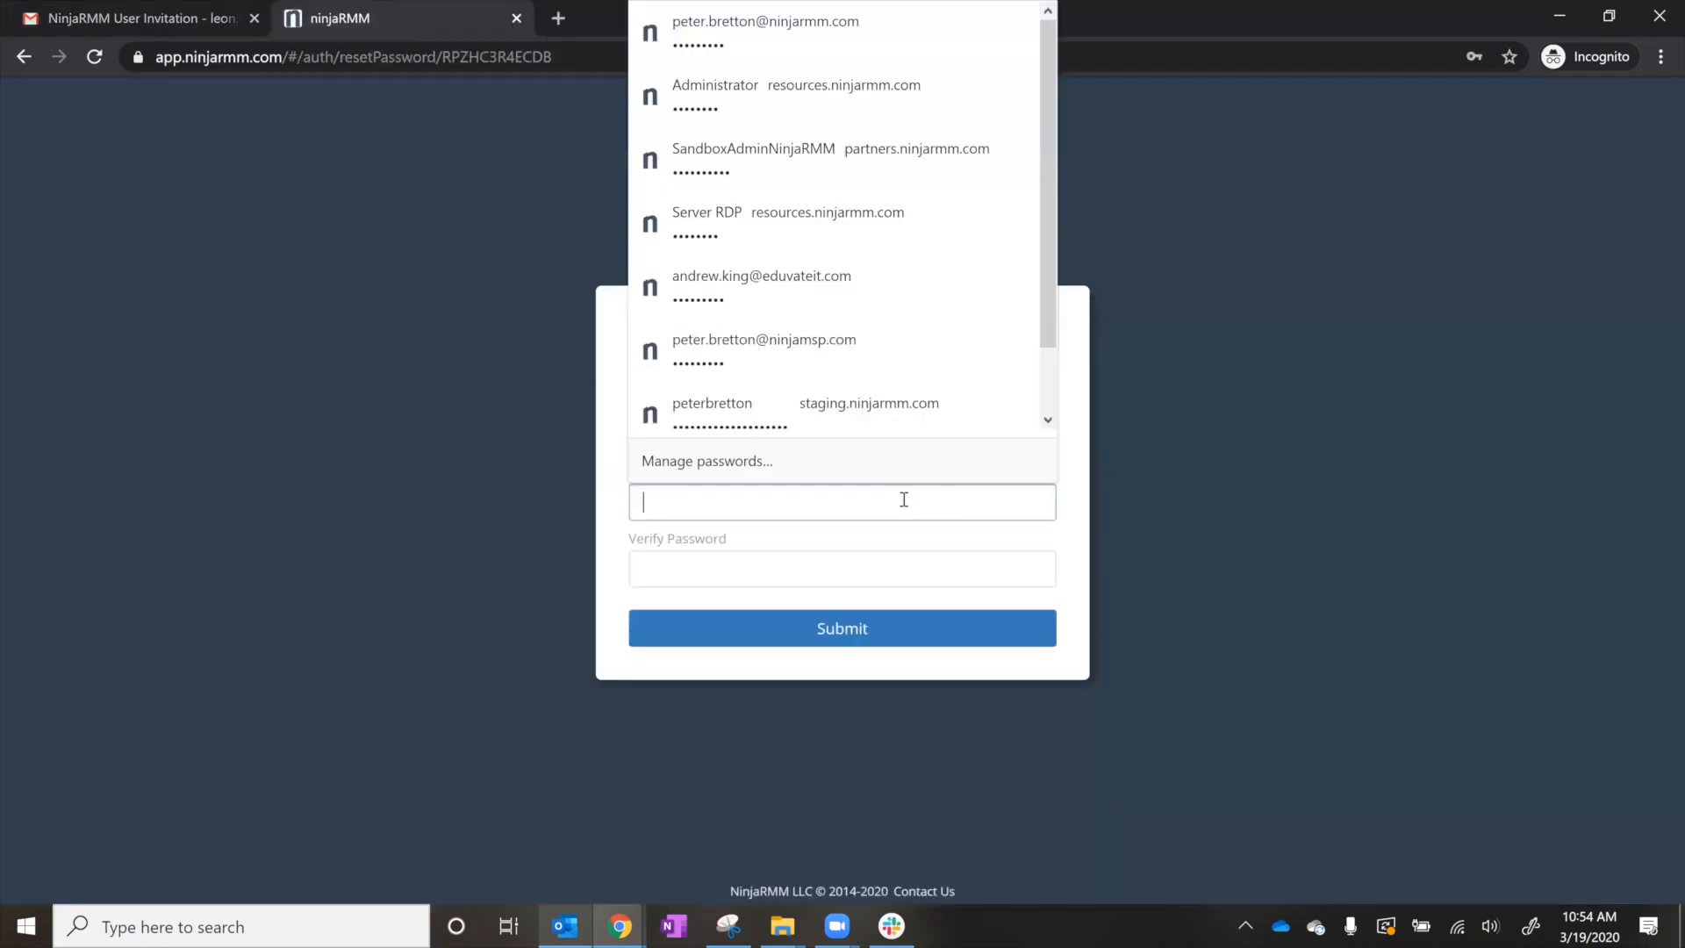
- Set the account password and choose Authenticator App as the primary MFA method
type("••")
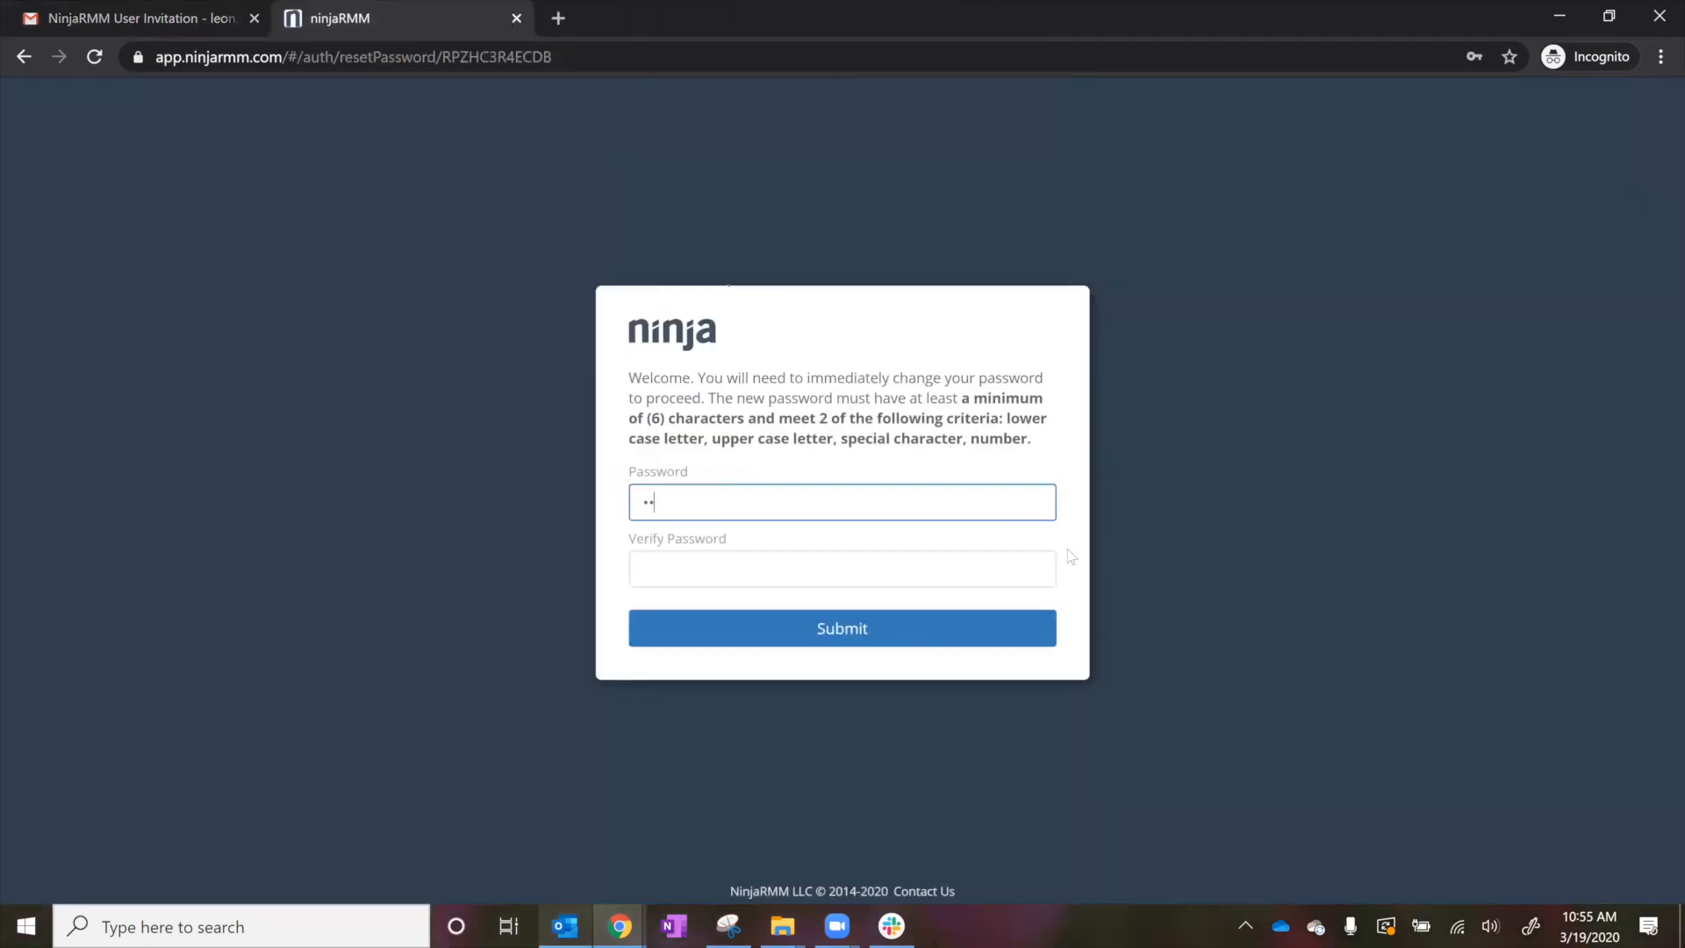
left_click(840, 629)
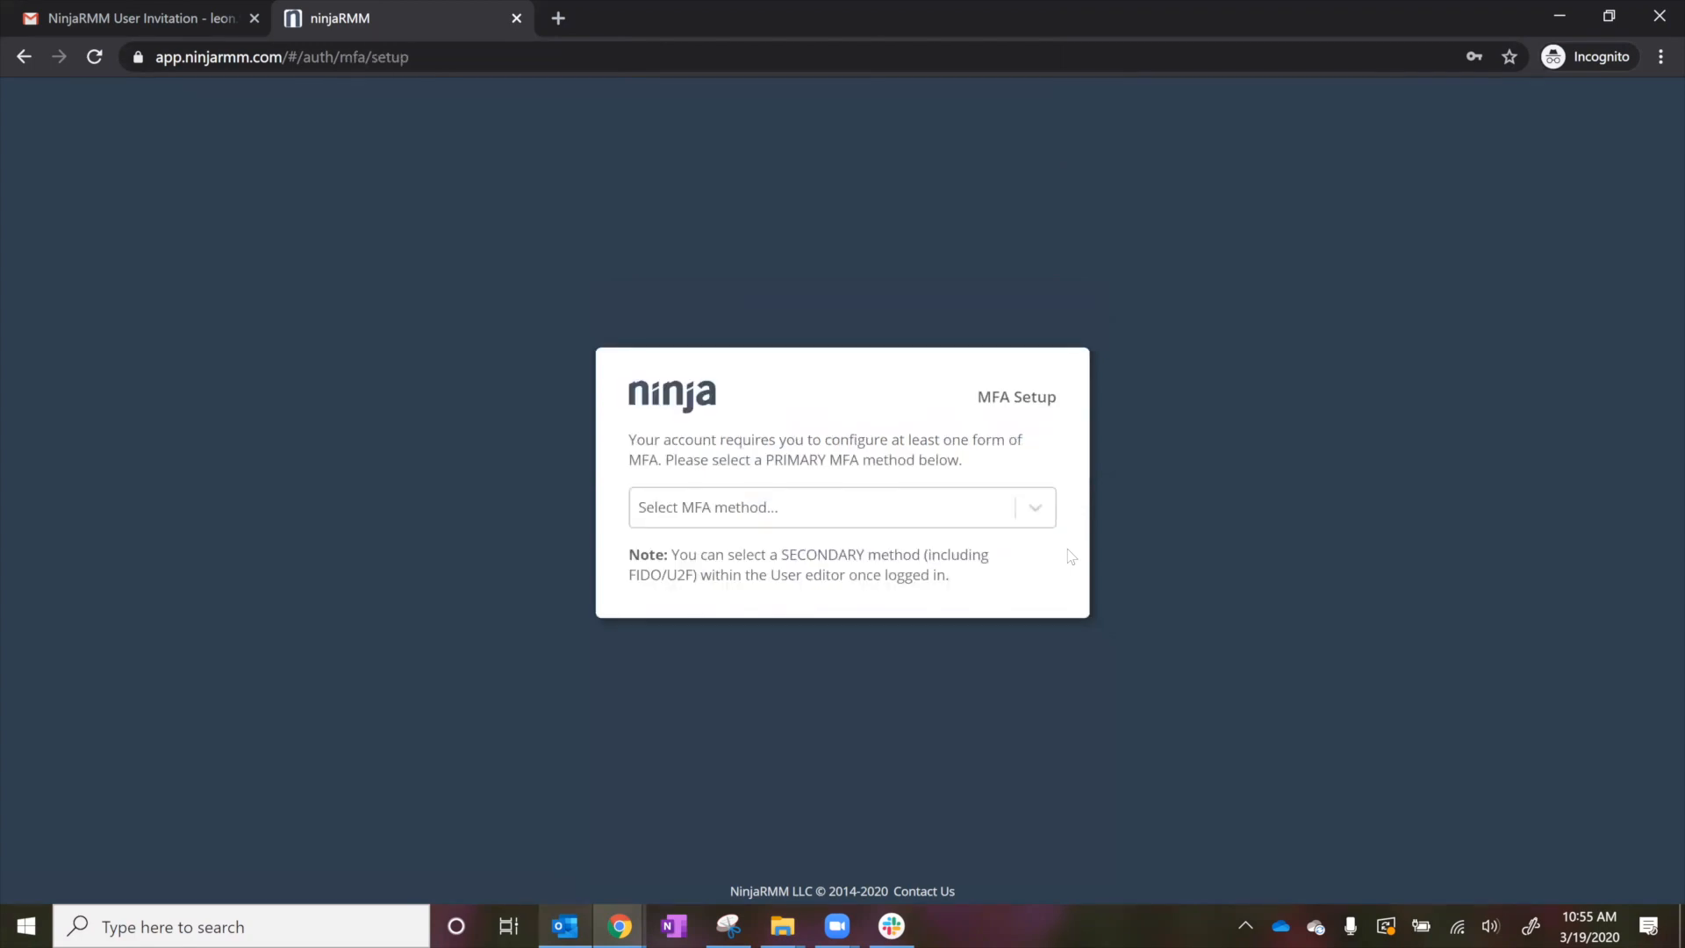
left_click(841, 506)
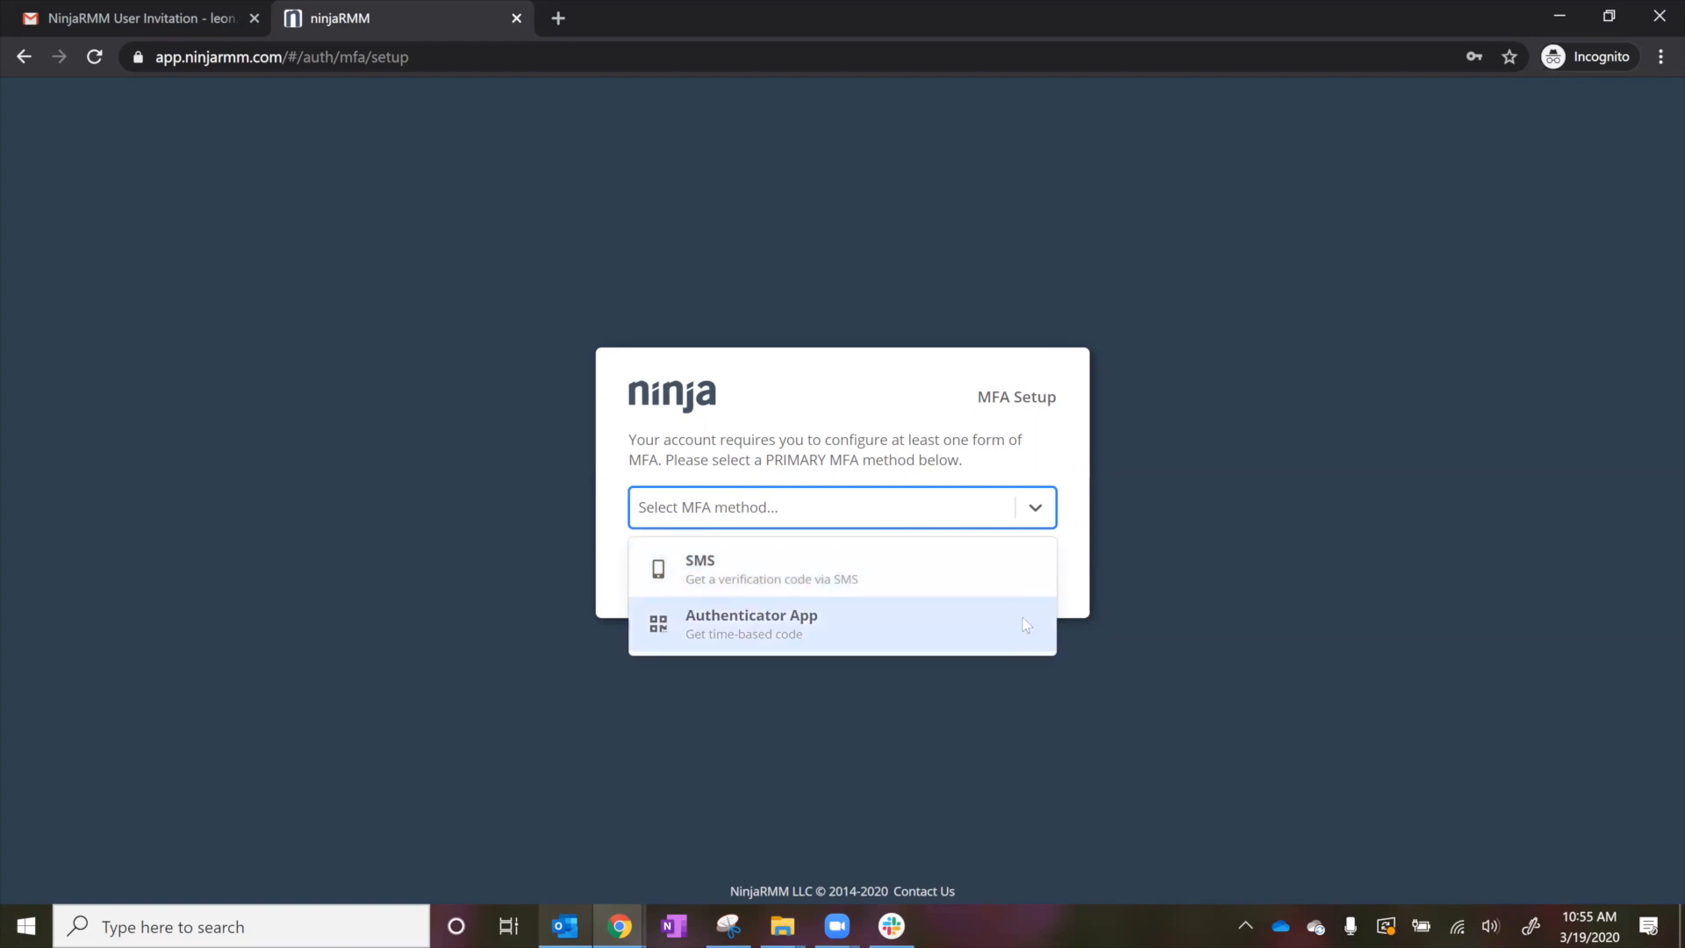
left_click(751, 623)
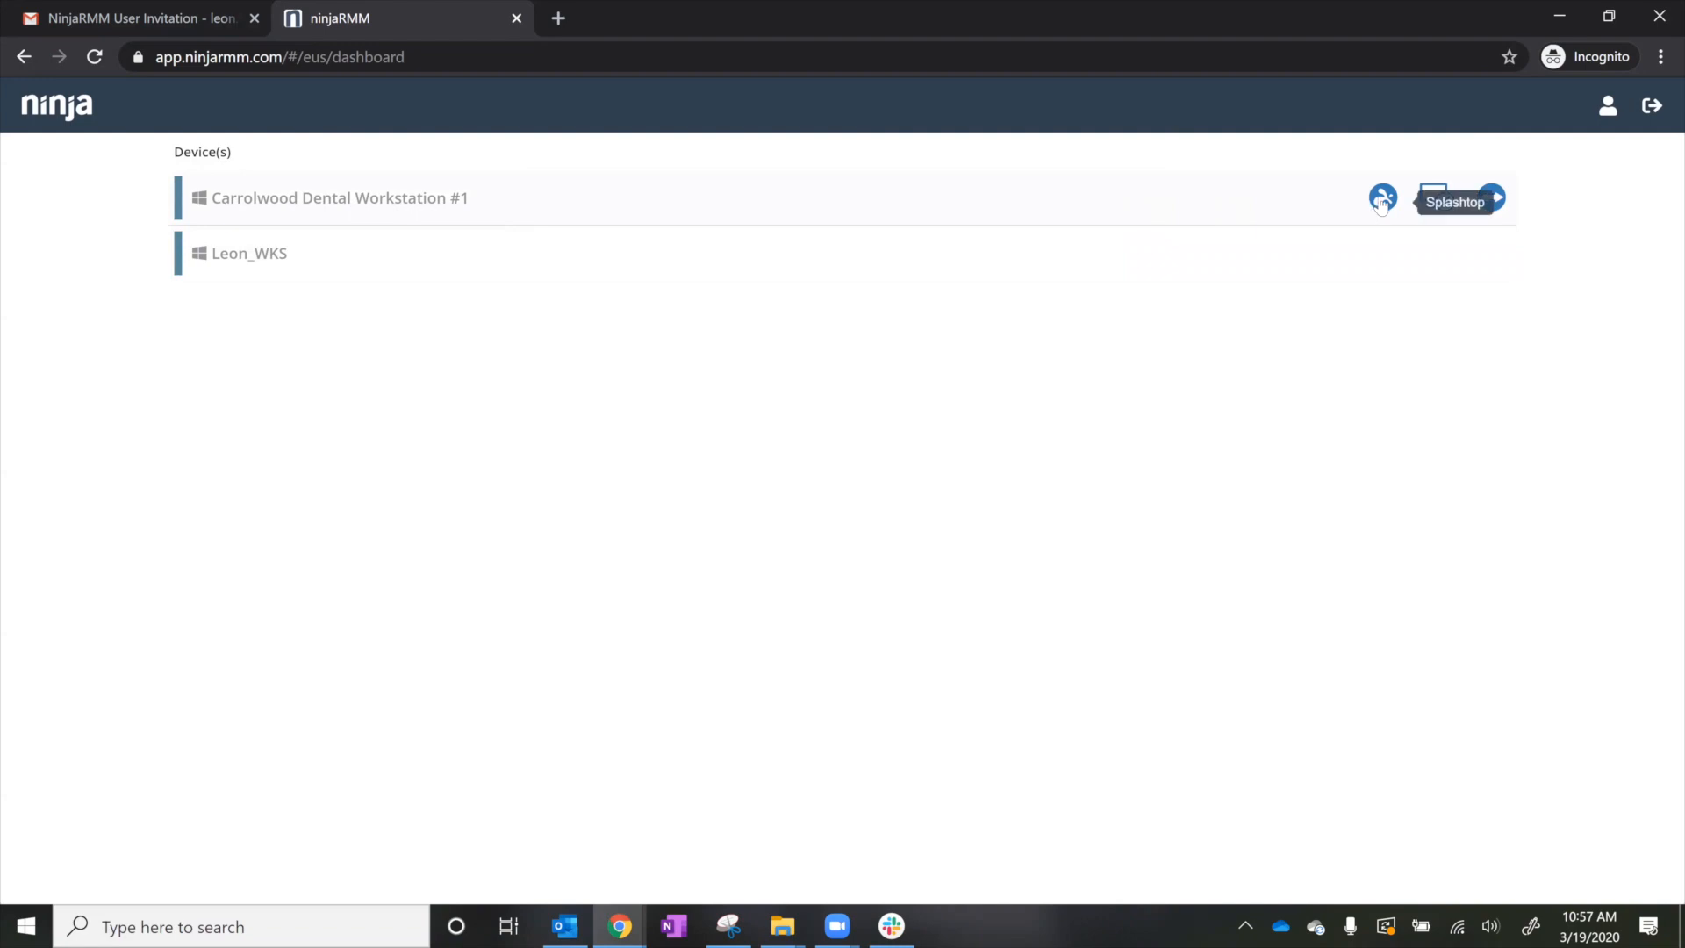
mouse_move(1492, 198)
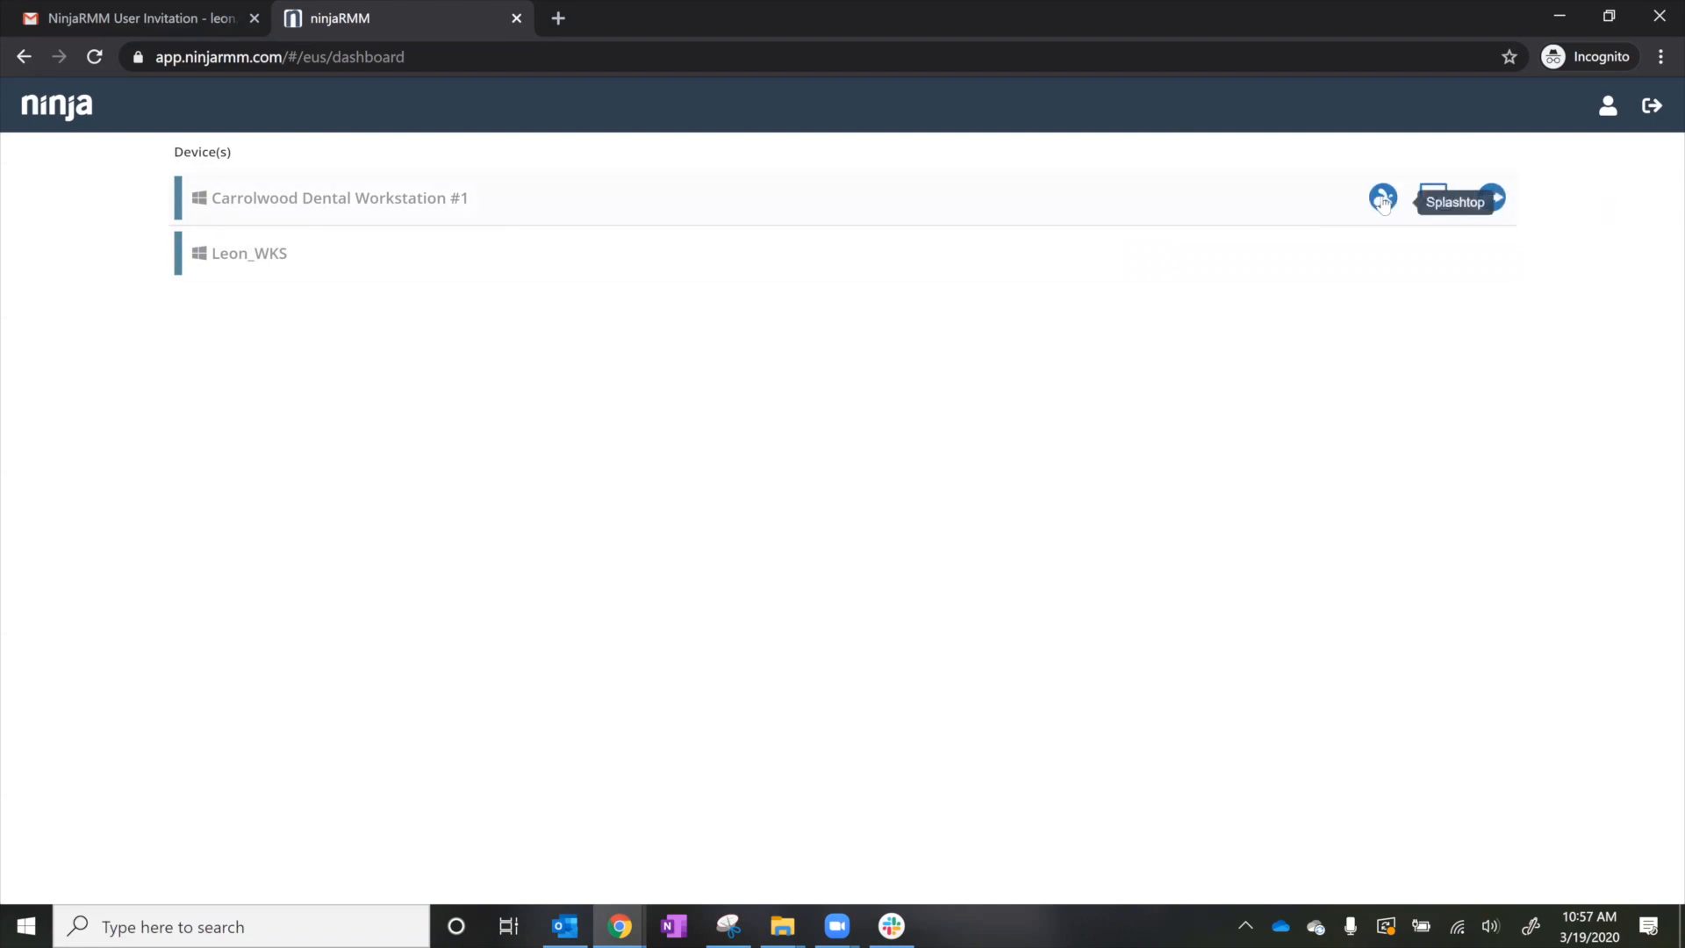
- Start a Splashtop remote session to Carrolwood Dental Workstation #1
left_click(1381, 198)
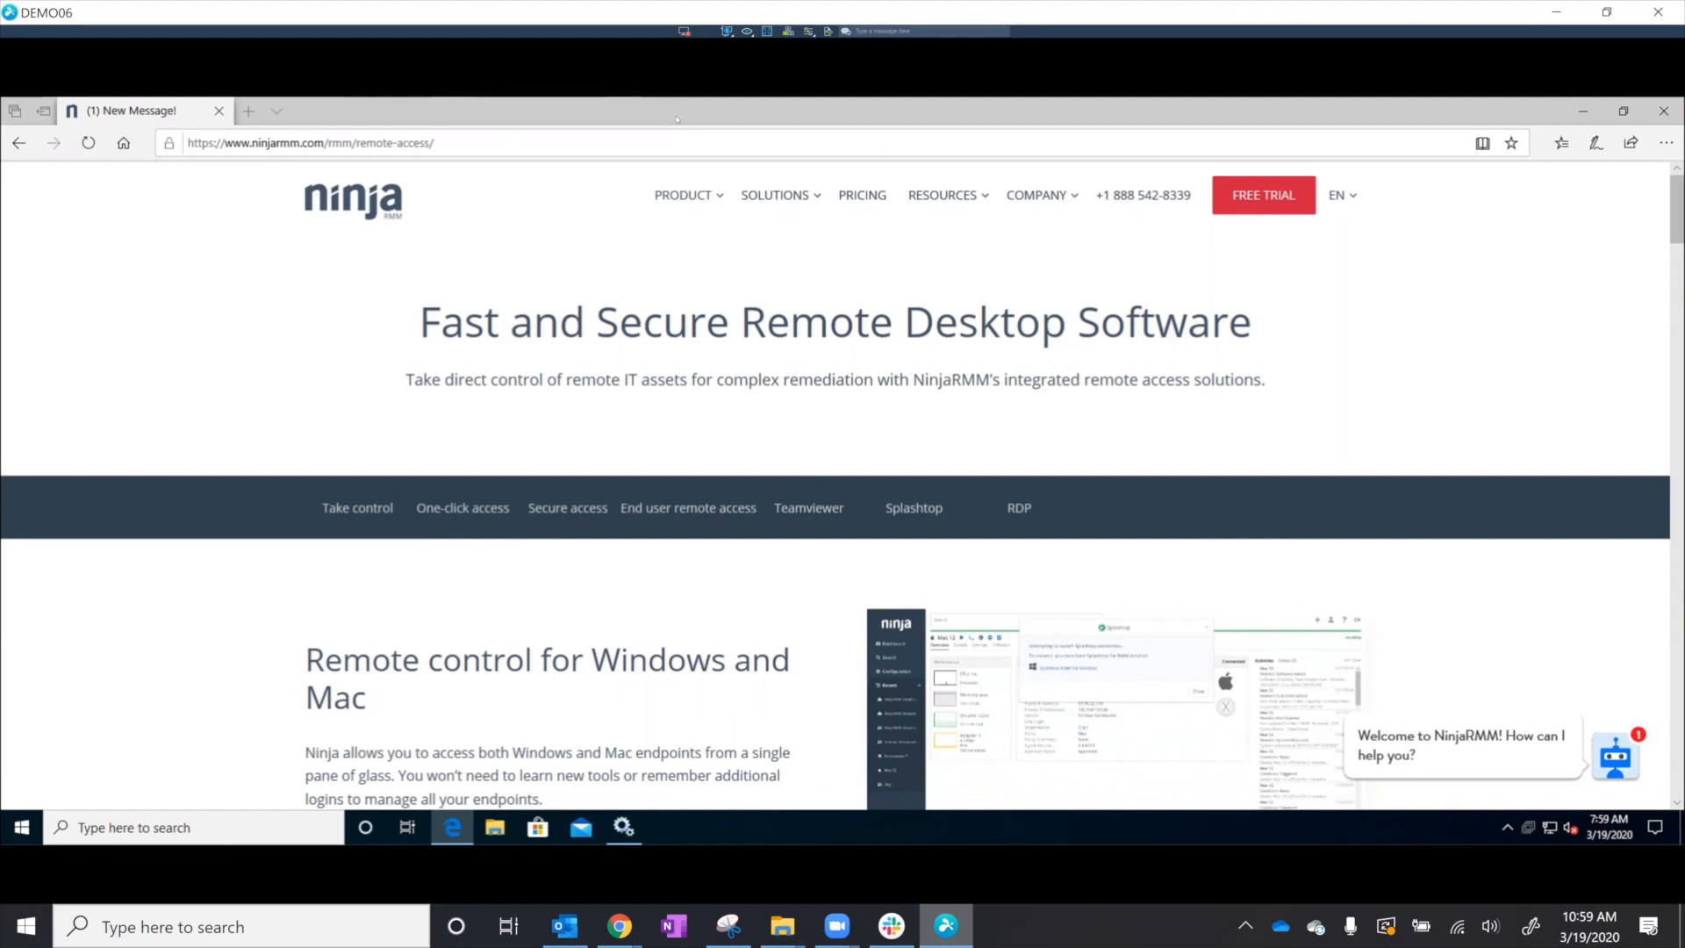
mouse_move(796, 51)
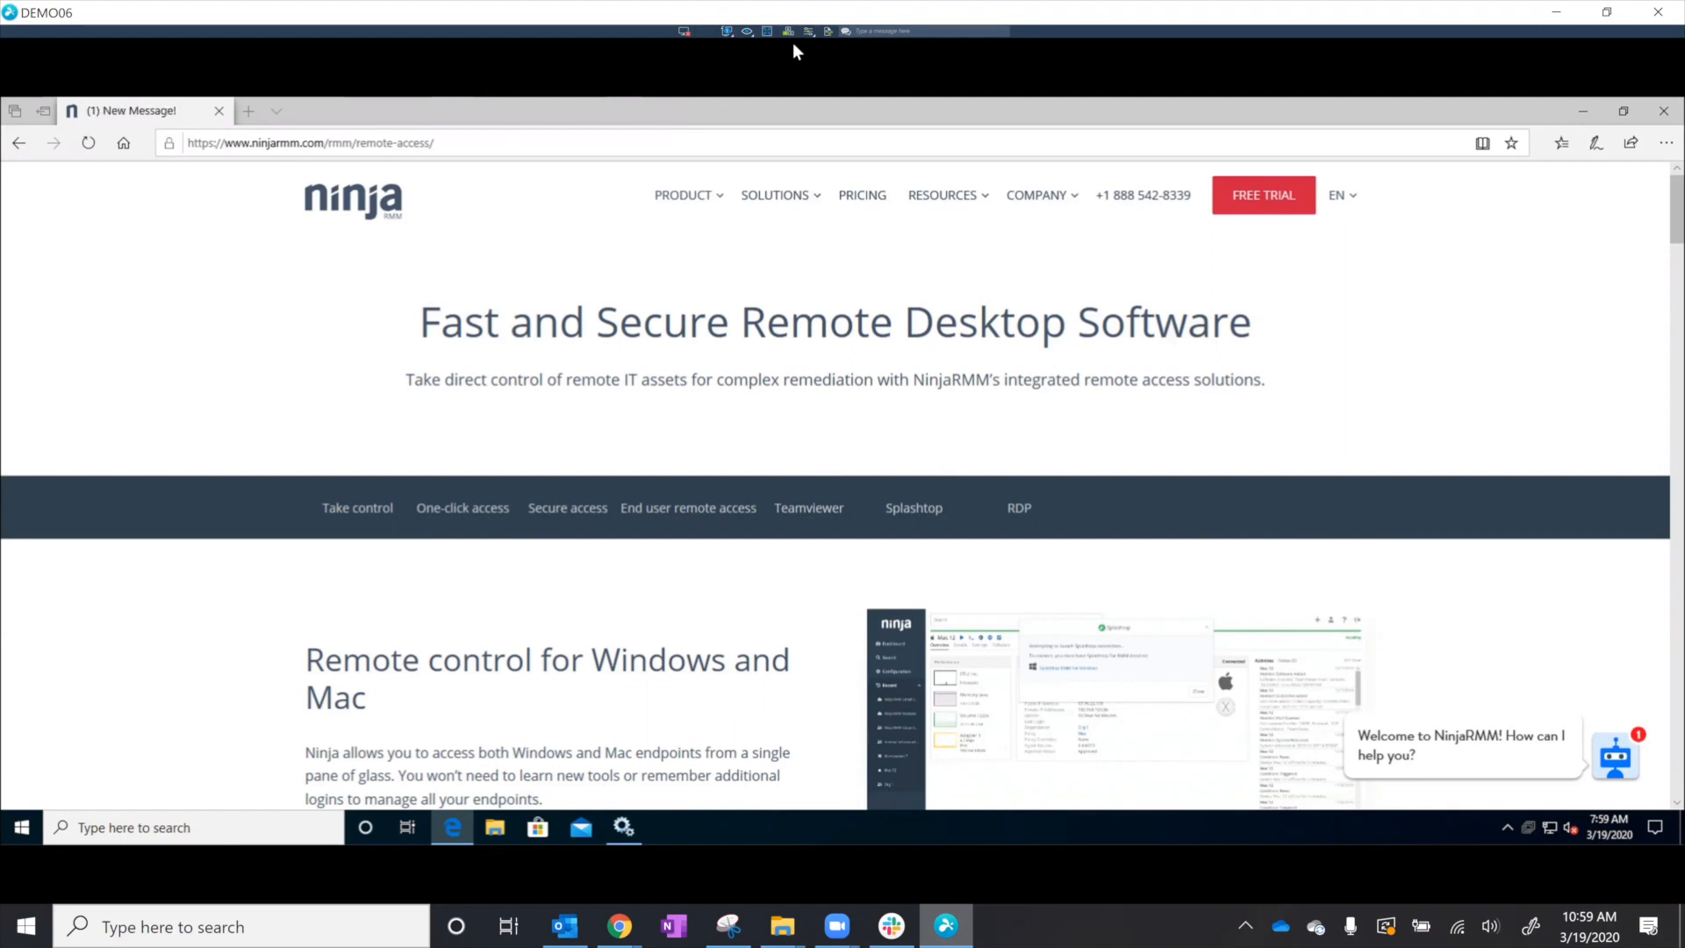
mouse_move(787, 30)
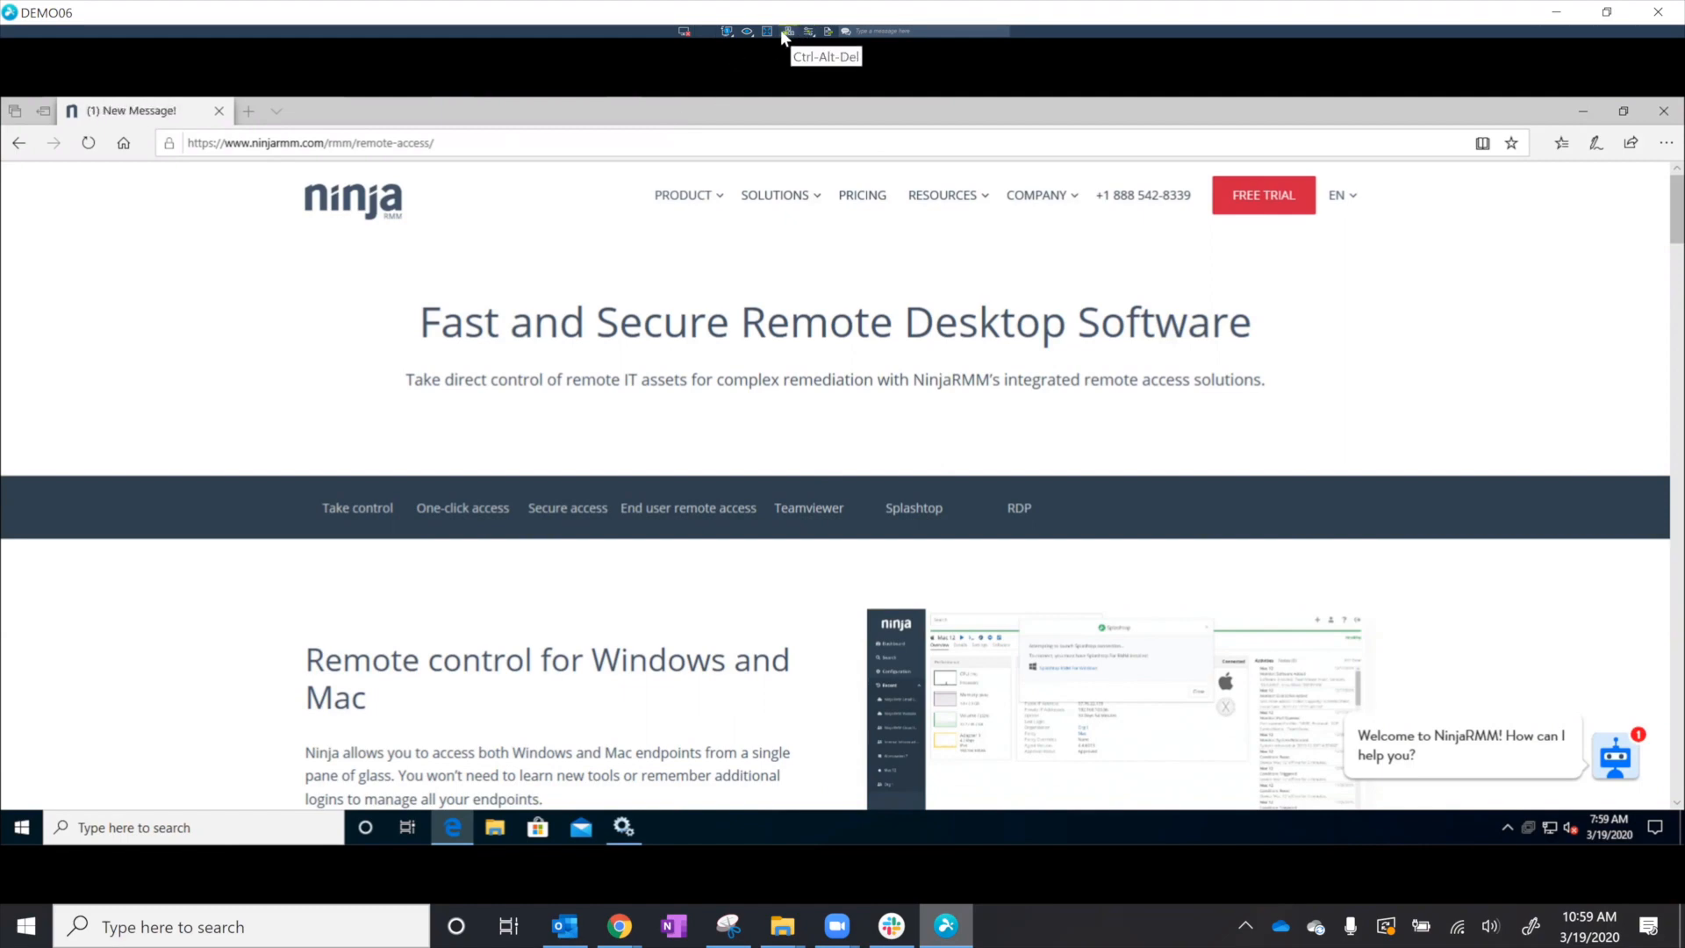
mouse_move(686, 31)
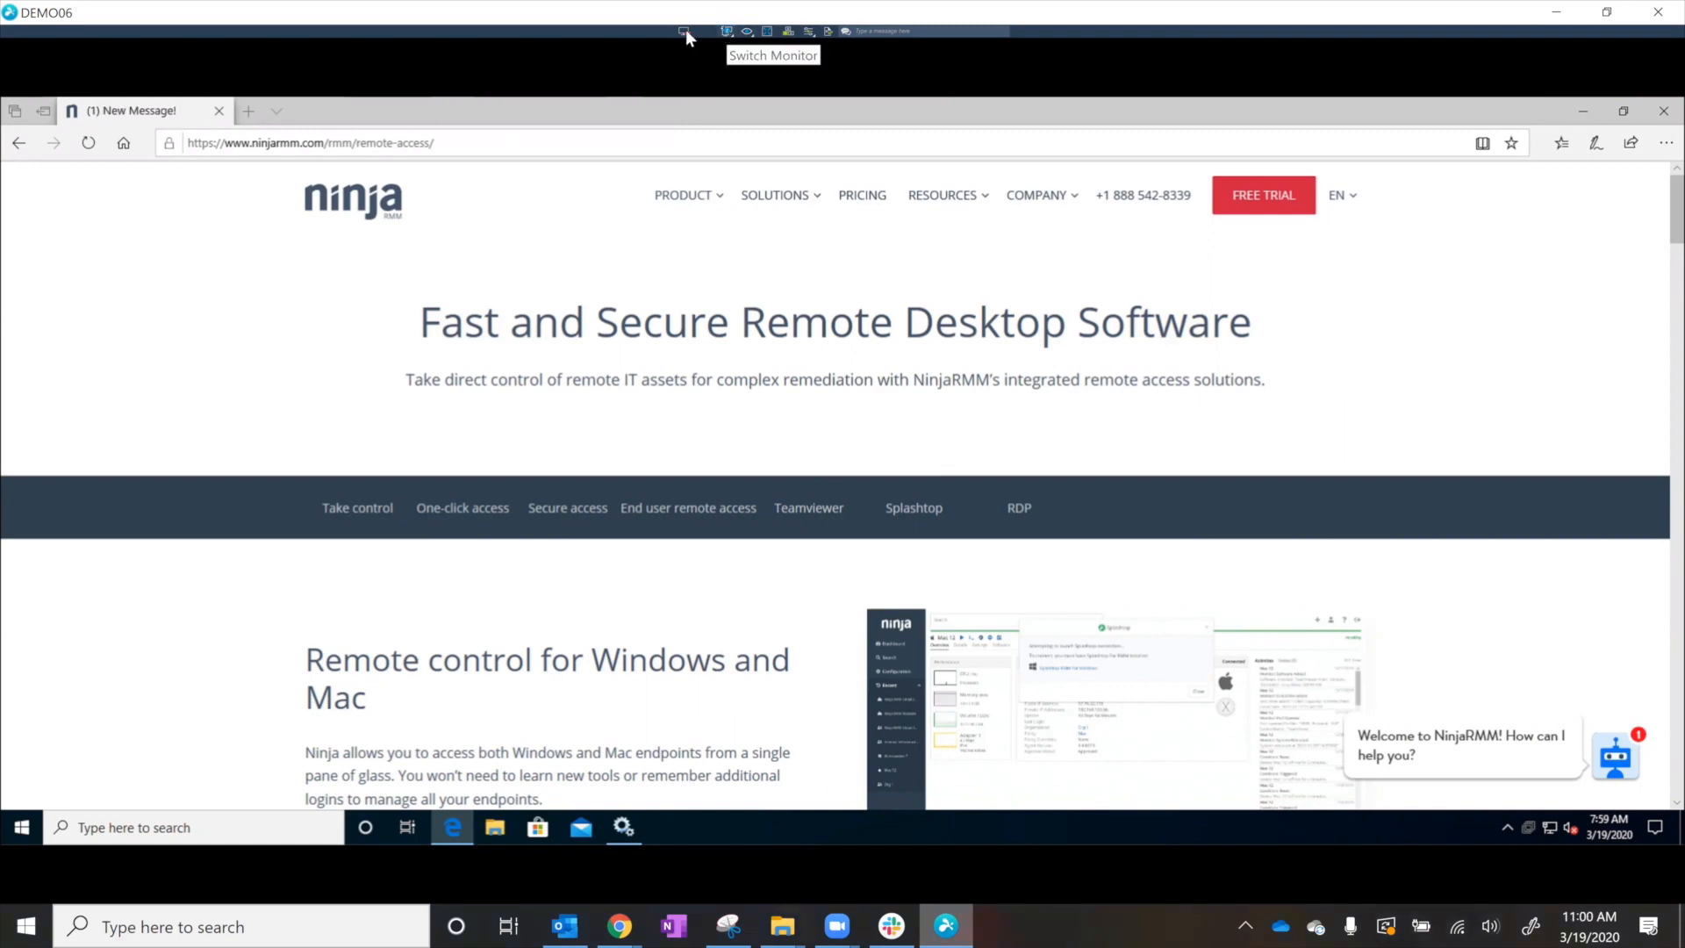